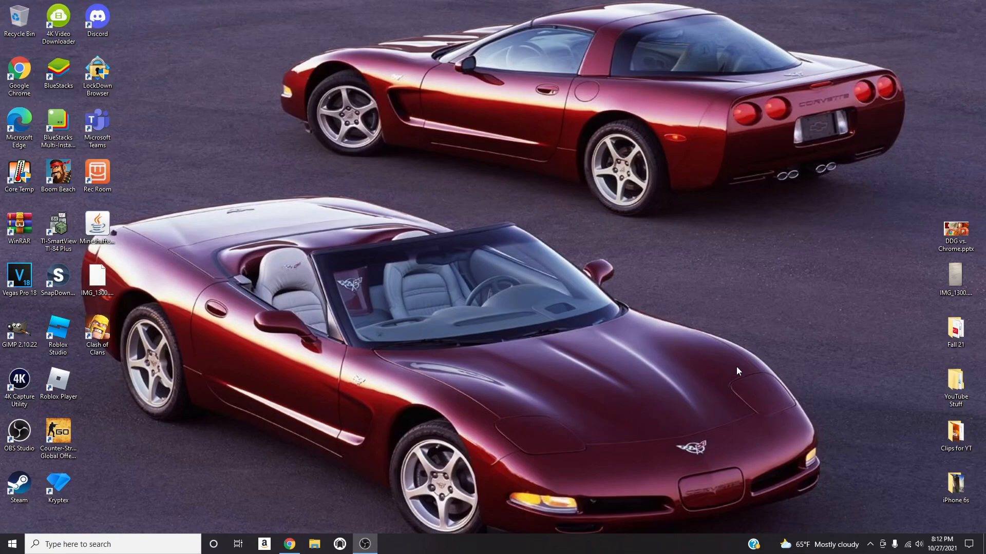
mouse_move(680, 372)
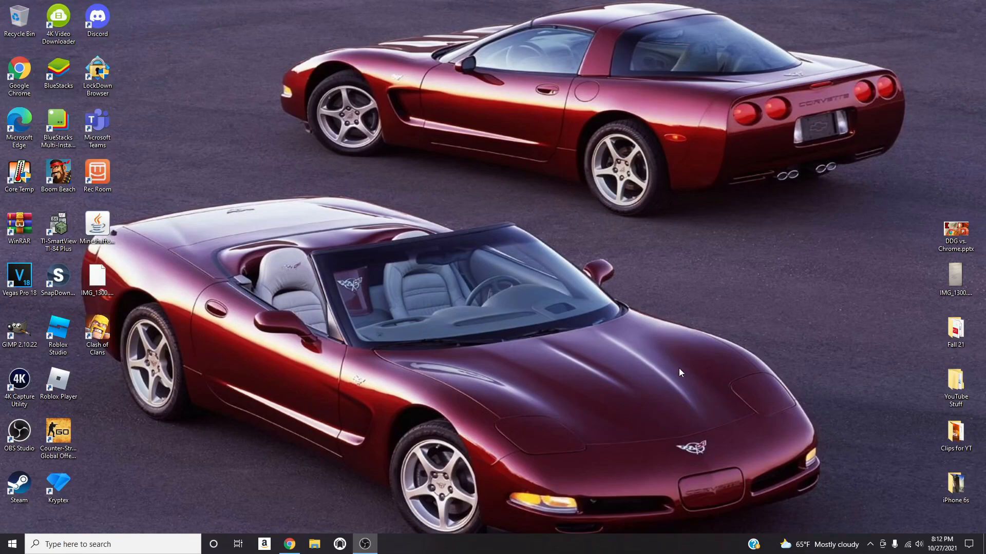
mouse_move(680, 375)
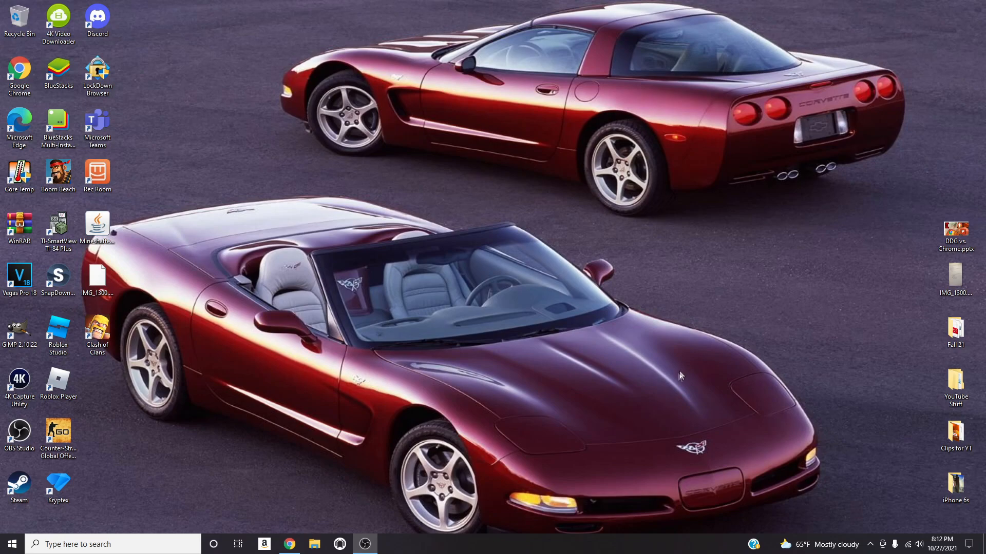
Launch Google Chrome from the taskbar to get a new tab.
click(289, 544)
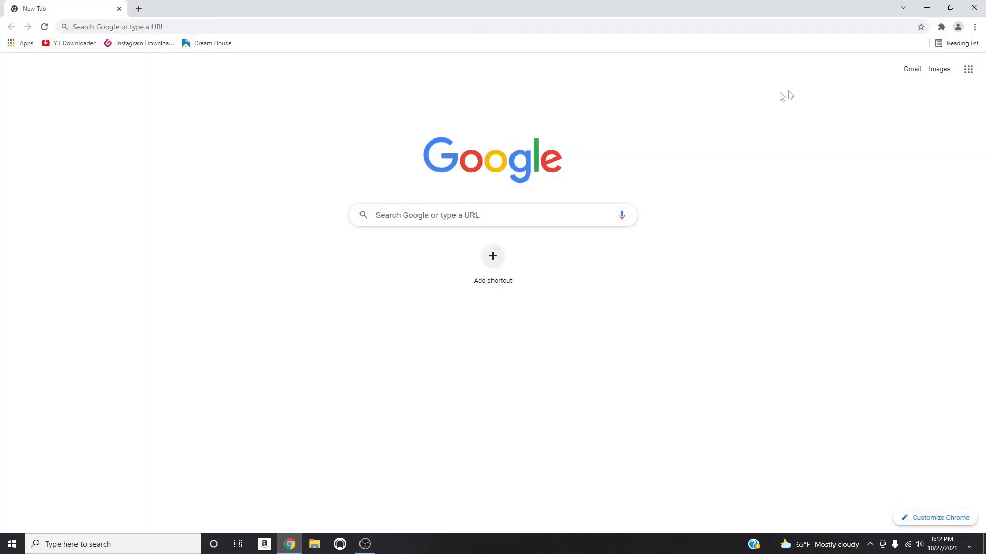
mouse_move(826, 39)
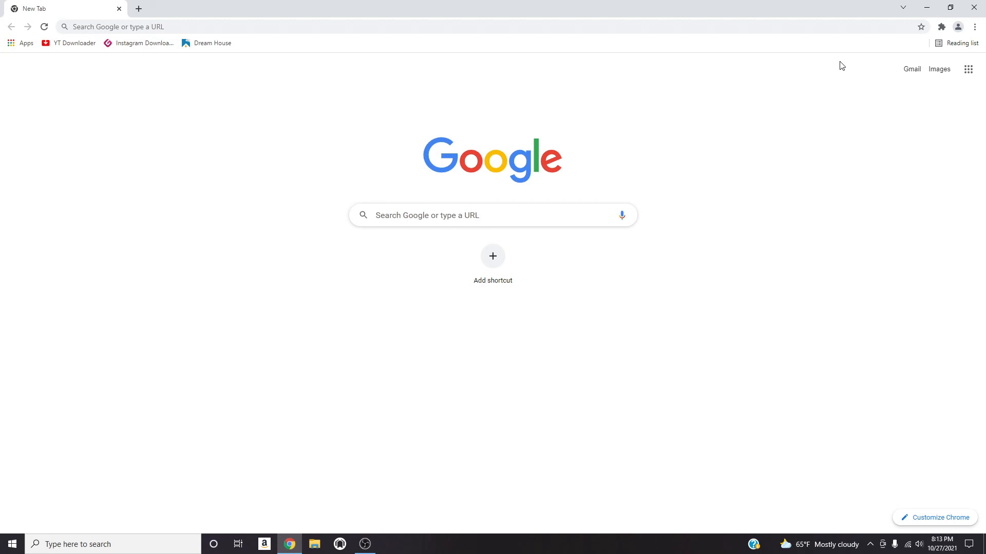
mouse_move(650, 57)
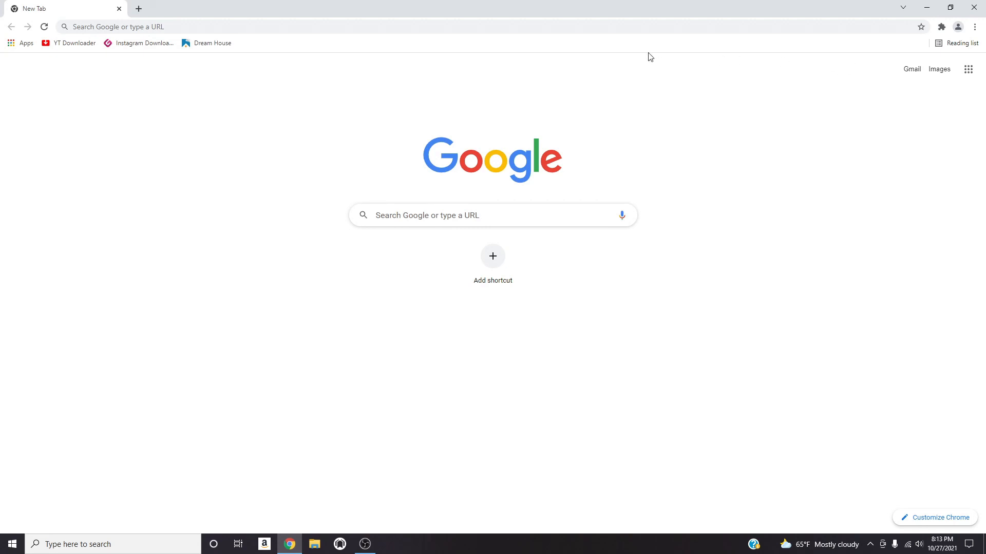
mouse_move(560, 70)
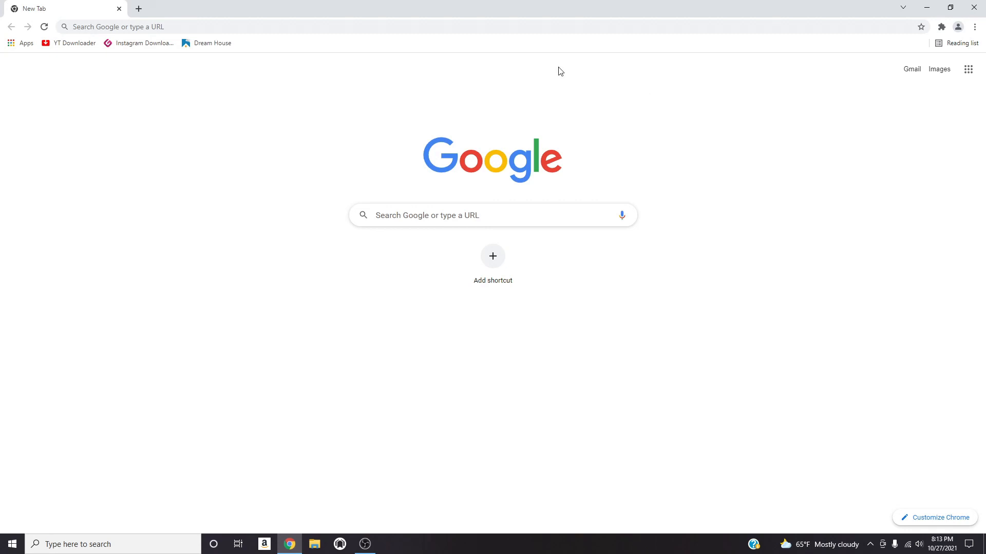
mouse_move(579, 74)
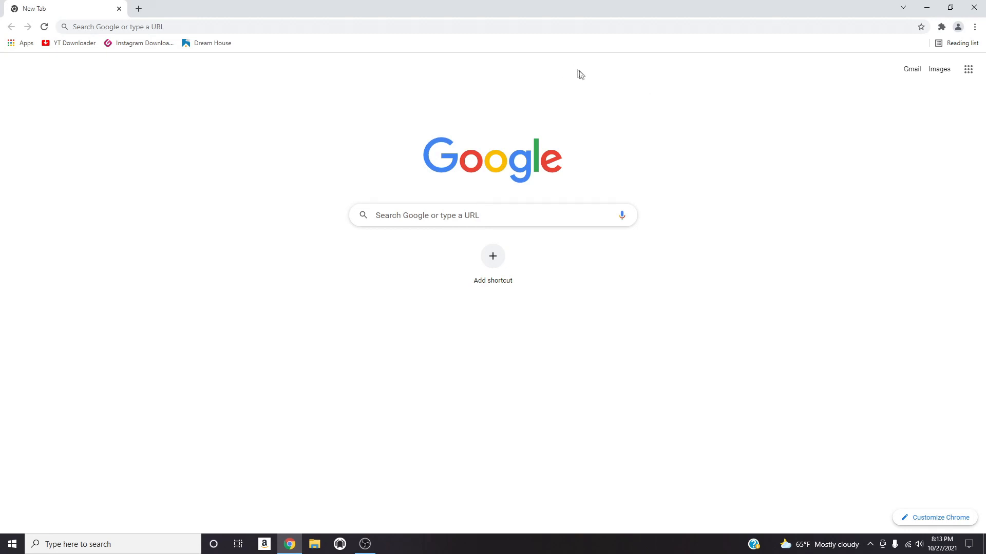
mouse_move(289, 543)
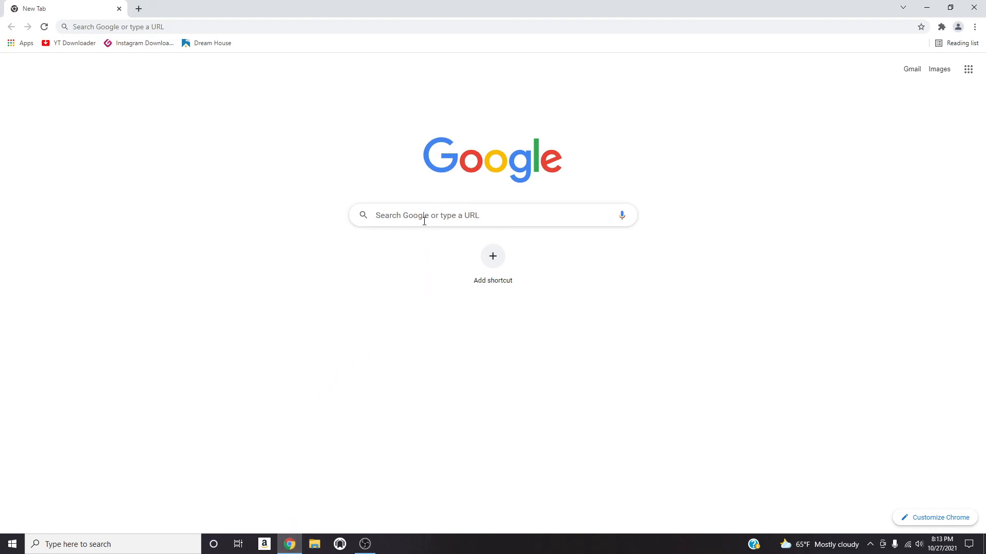
mouse_move(152, 165)
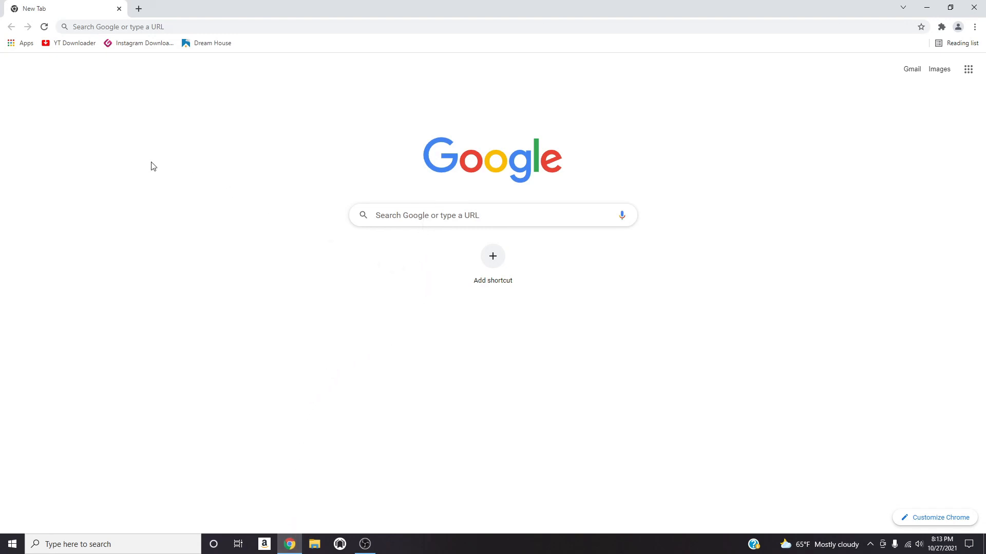
mouse_move(183, 26)
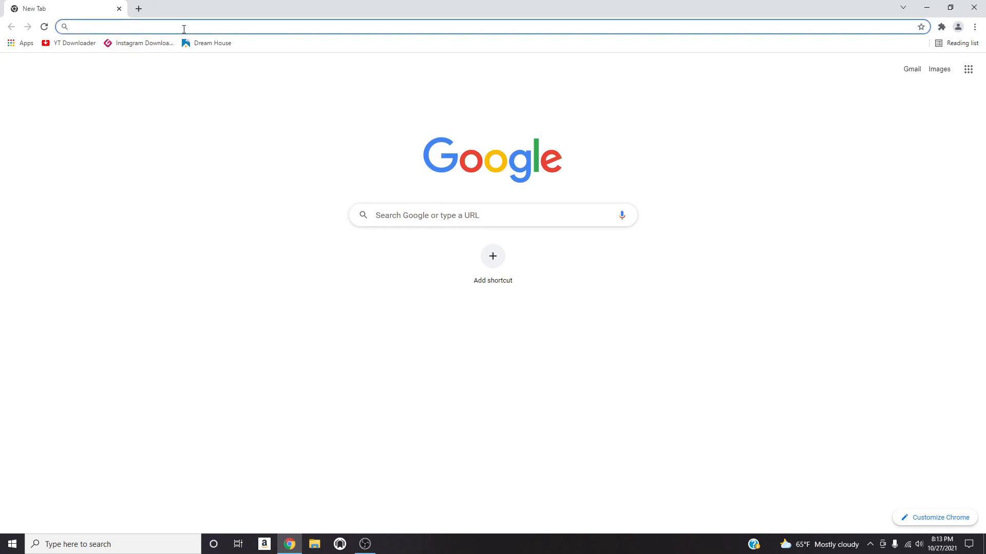
Search for 'aternos' and open the 'Aternos | Minecraft servers. Free. Forever.' result.
text(ate)
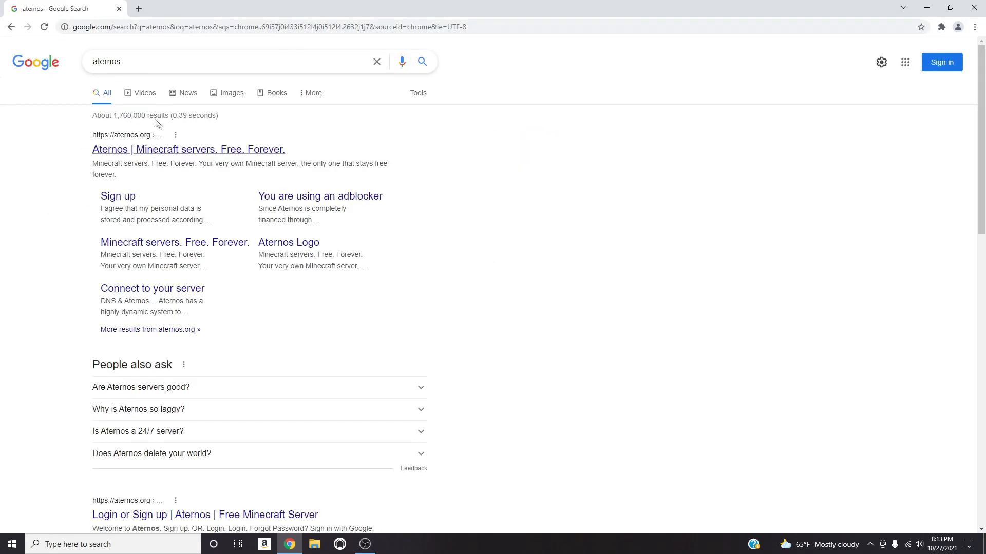
mouse_move(122, 145)
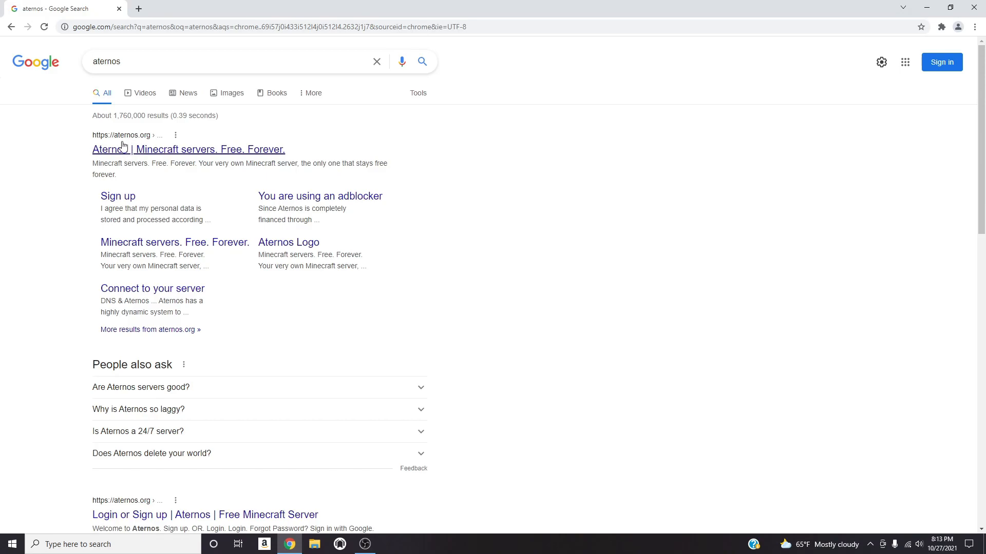
click(188, 149)
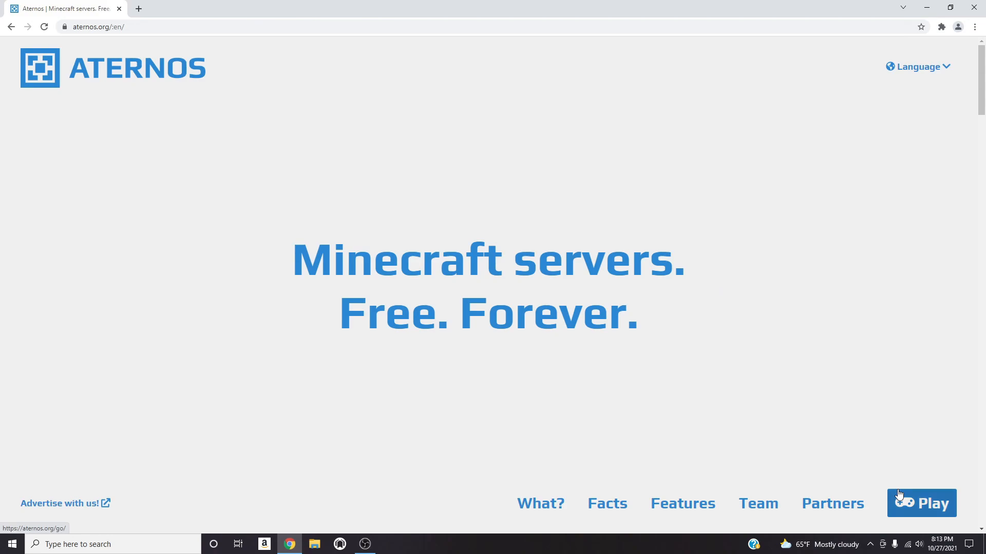
Go to Play, start sign-up and accept the terms, then cancel back to login.
click(921, 503)
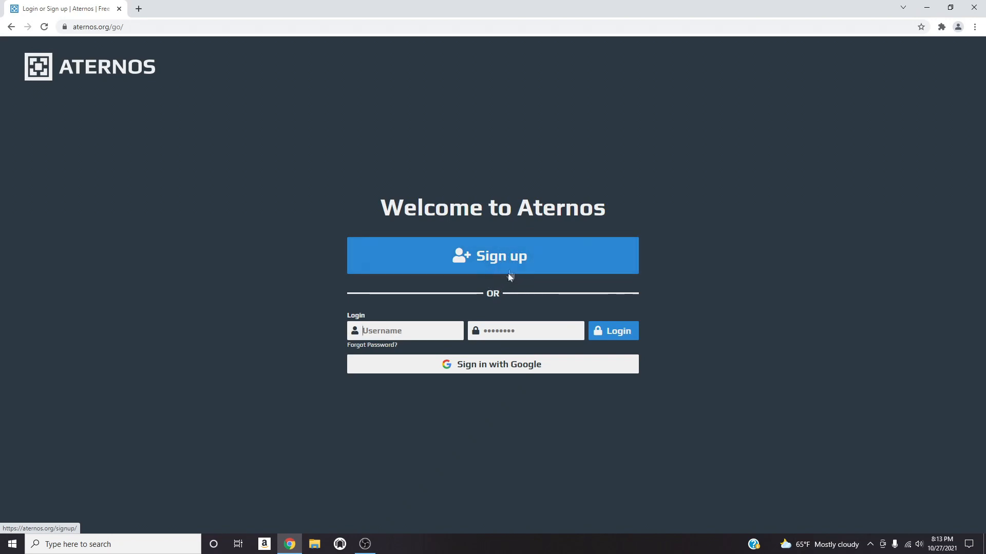
click(492, 255)
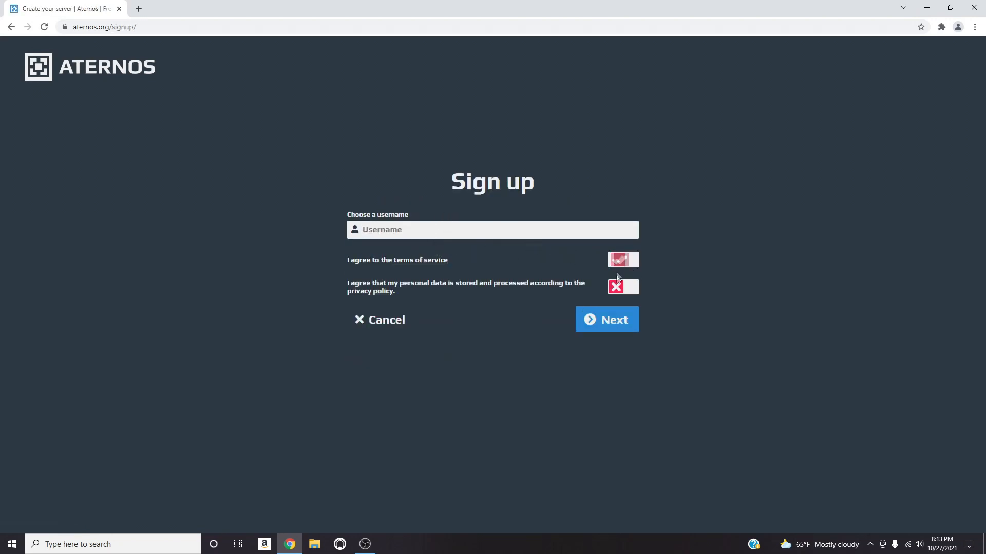
click(622, 287)
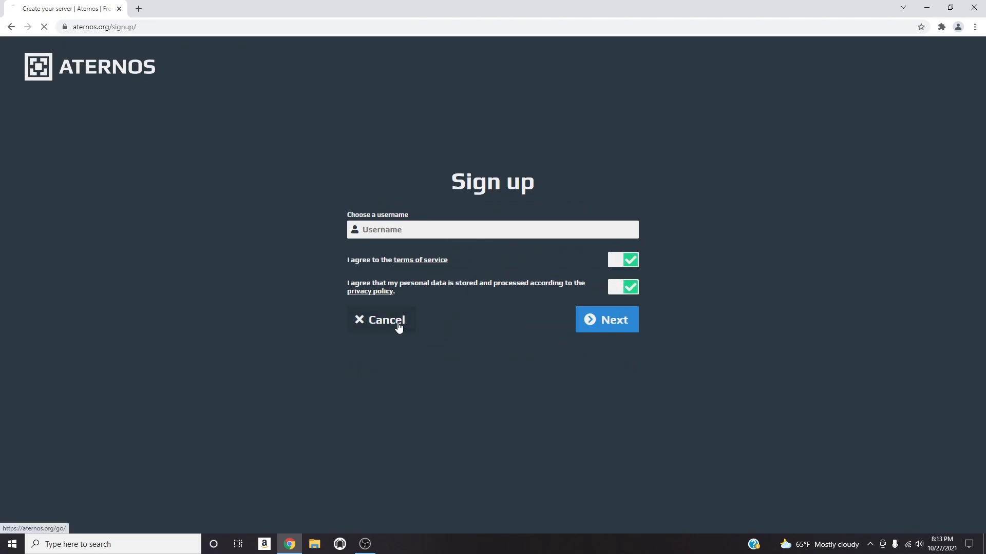
click(380, 320)
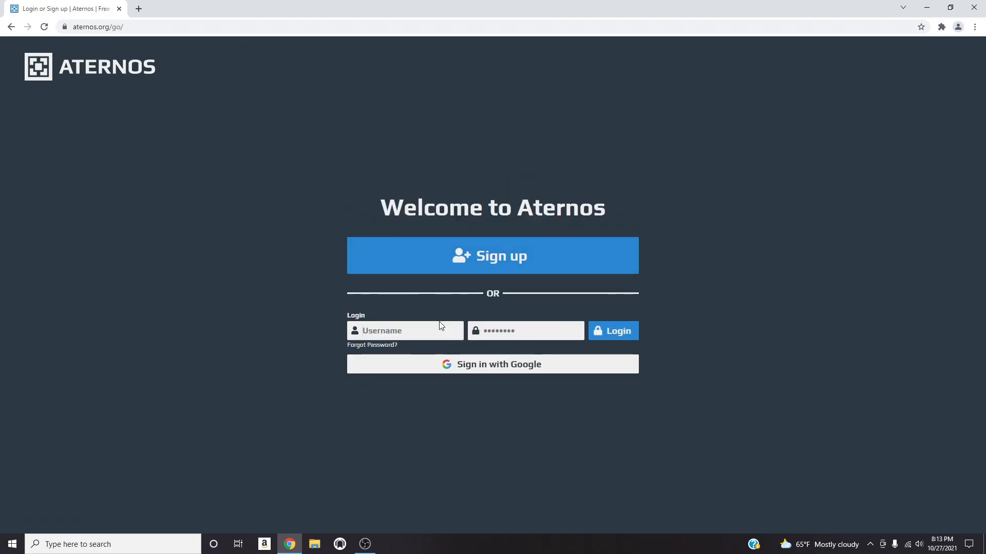
Enter the account username and password in the login fields.
click(404, 330)
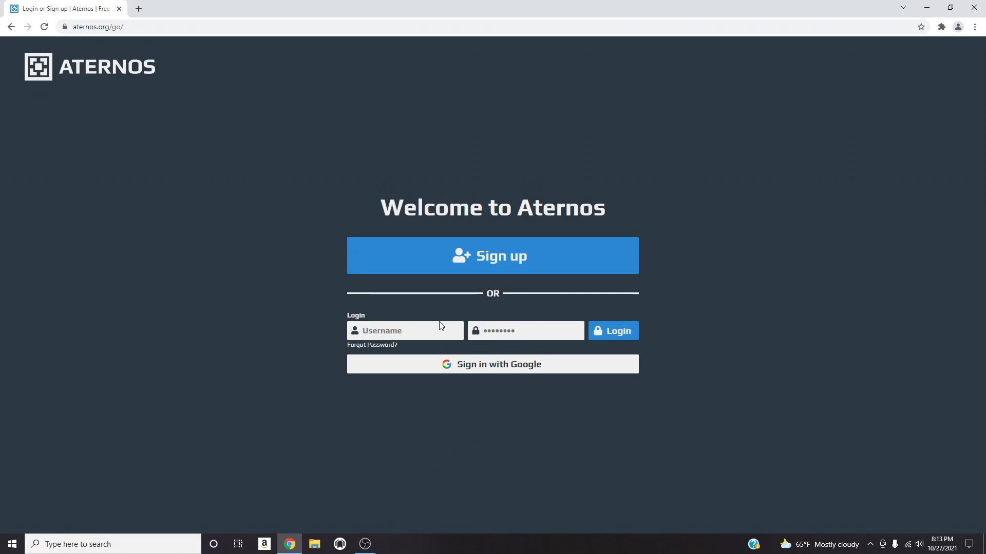
text(InheritorFlam)
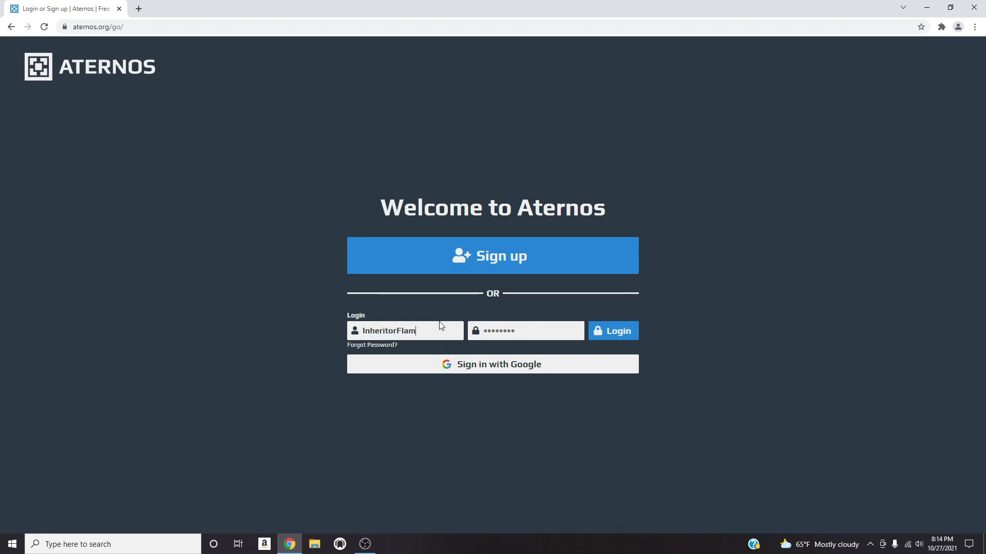
text(ez)
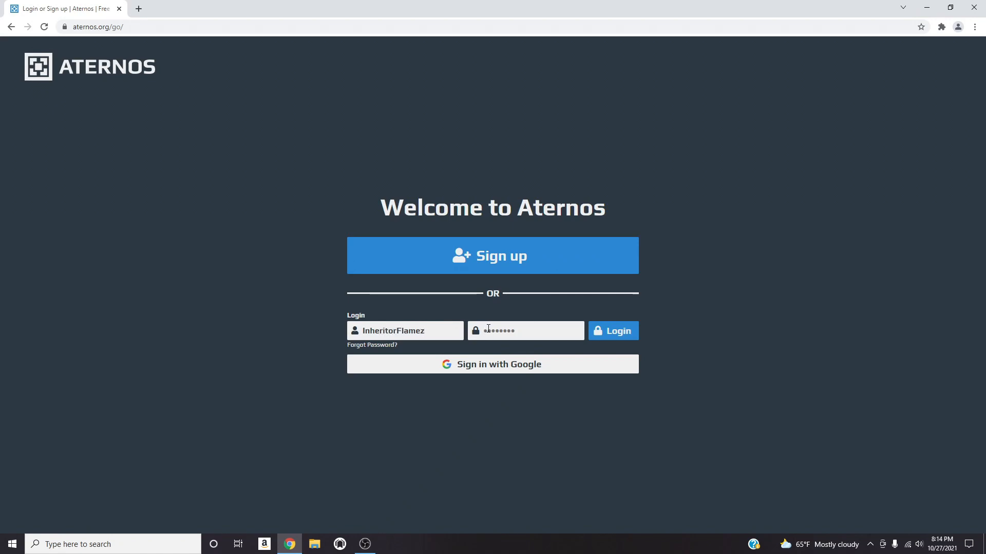
key(backspace)
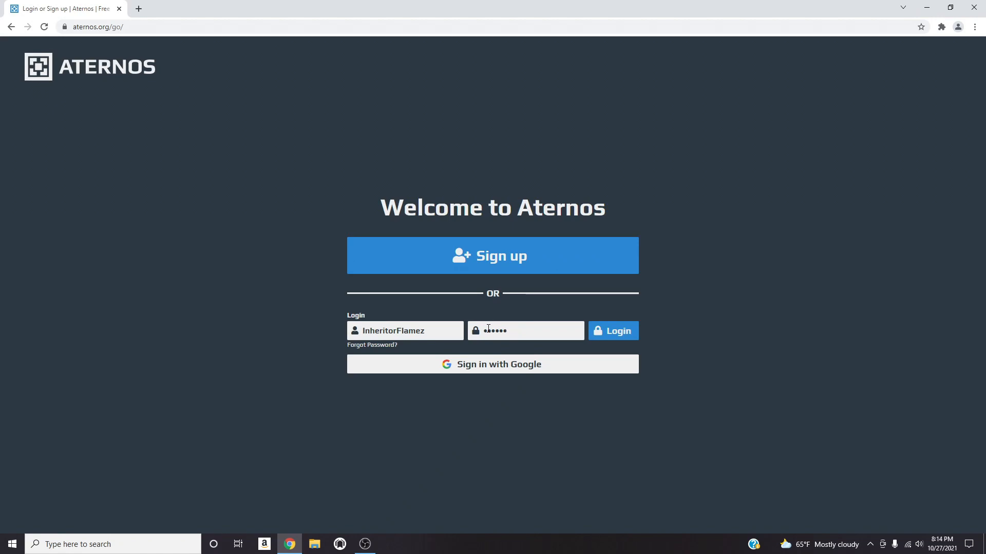
text(•••)
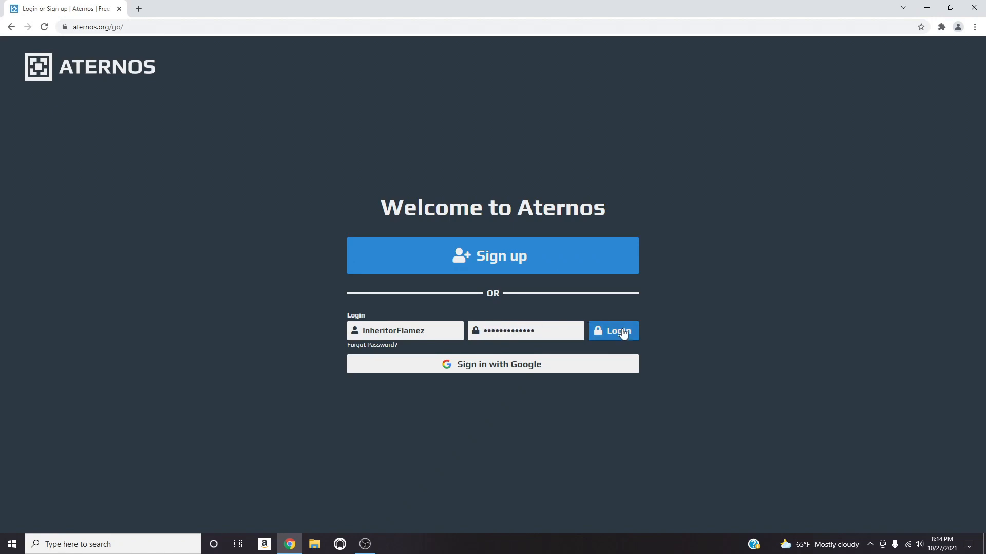
Log in and open the Forge 1.16.5 server's dashboard, past the adblocker warning.
click(613, 331)
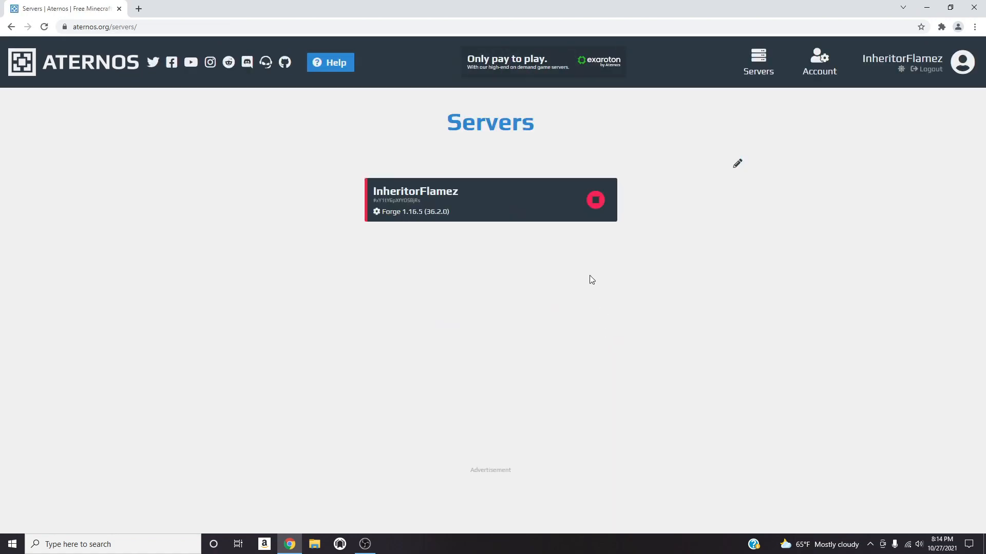
mouse_move(805, 98)
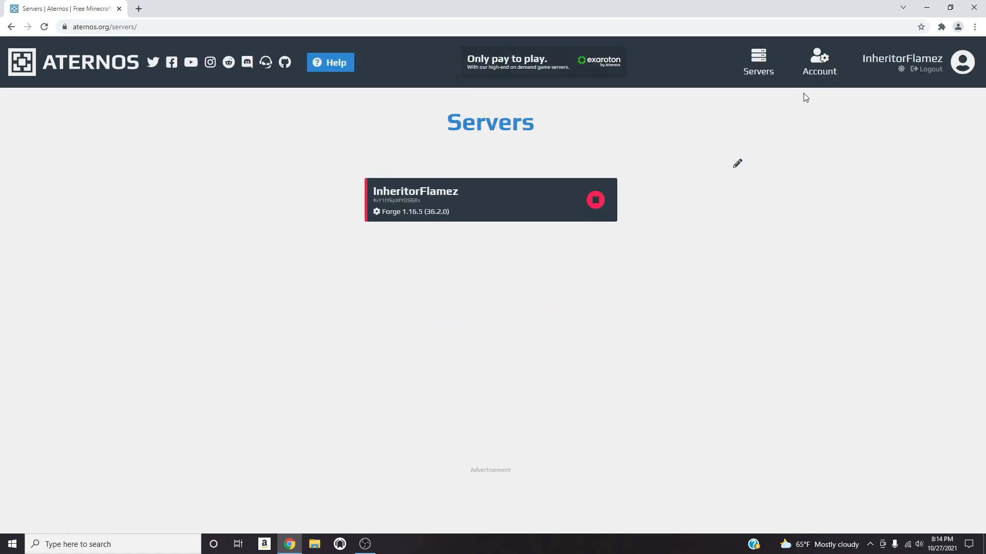
mouse_move(554, 156)
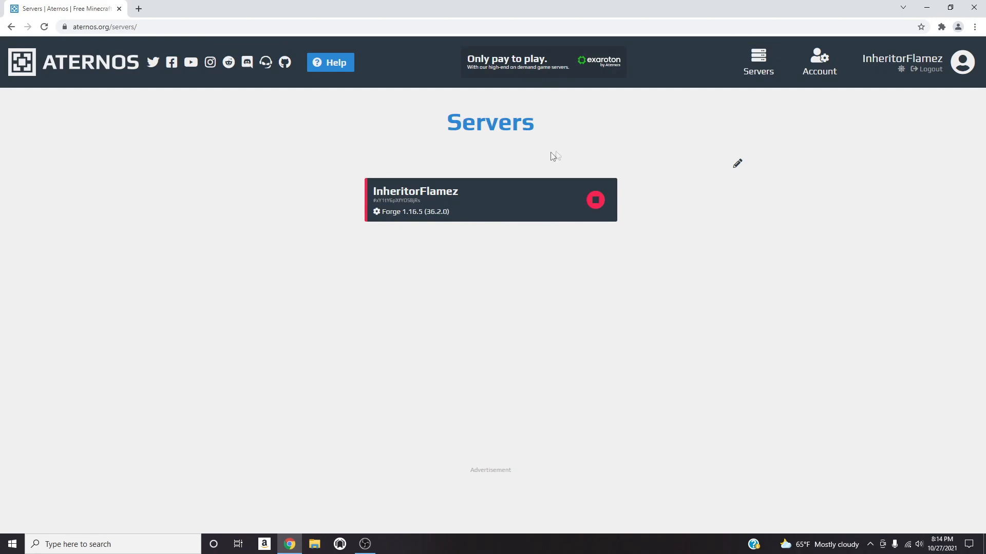
mouse_move(515, 207)
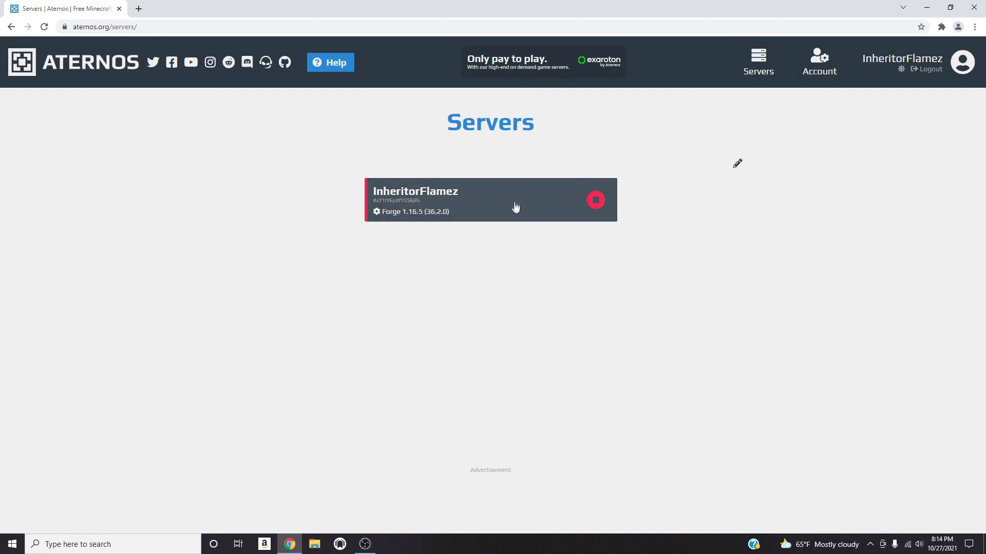
mouse_move(467, 199)
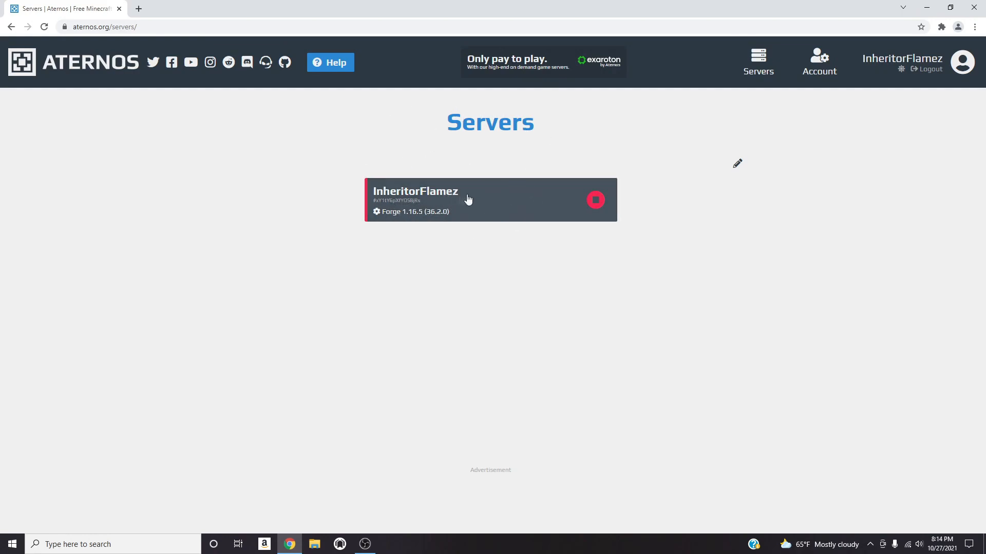
mouse_move(494, 193)
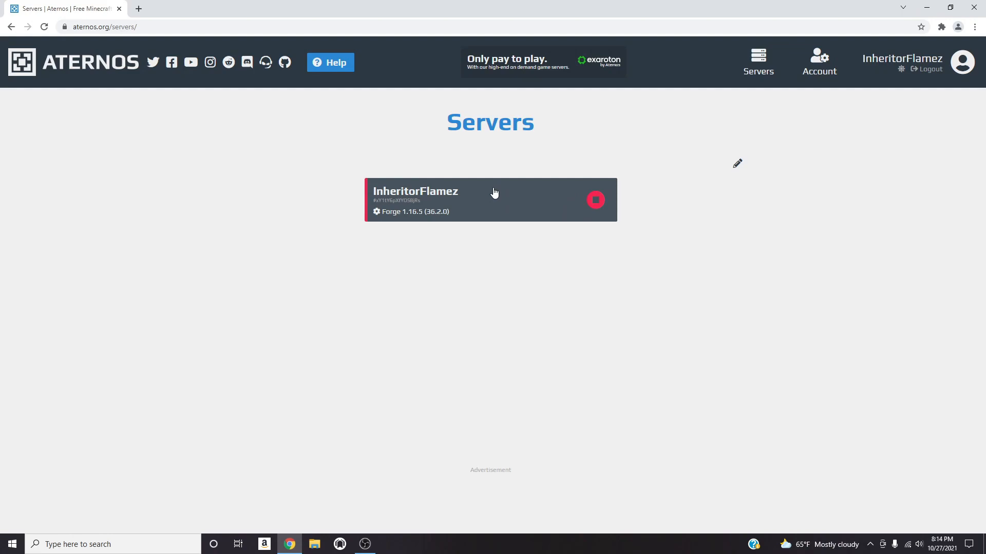
click(491, 200)
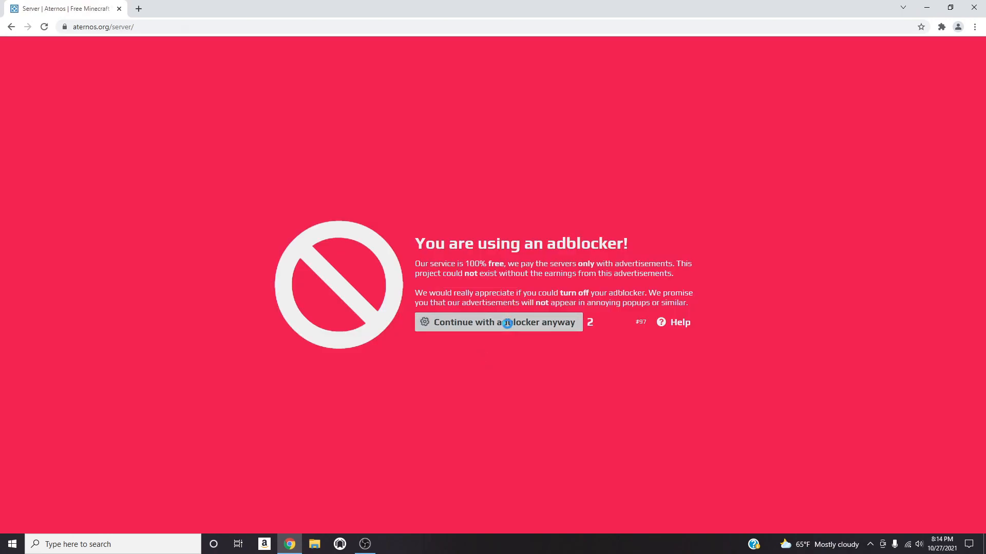
click(498, 322)
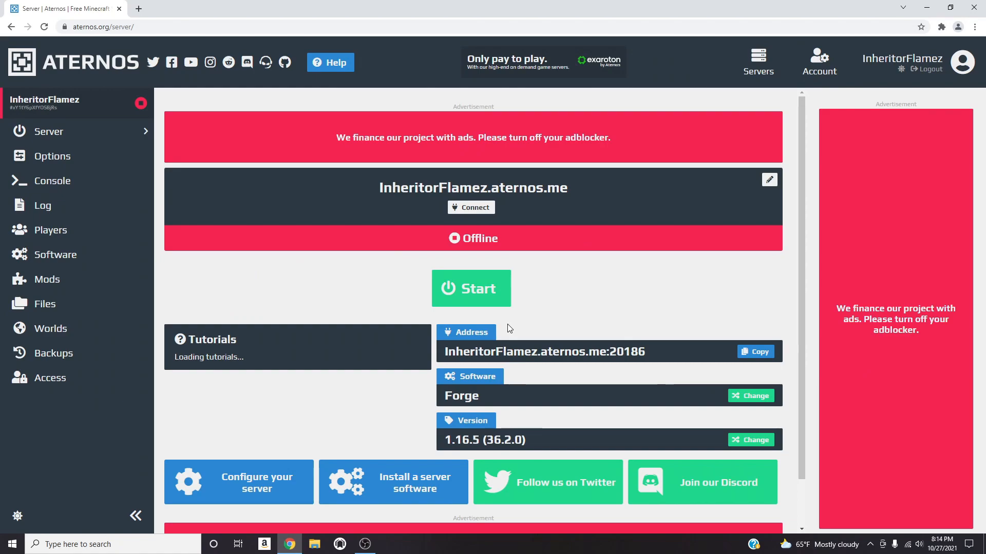
mouse_move(577, 271)
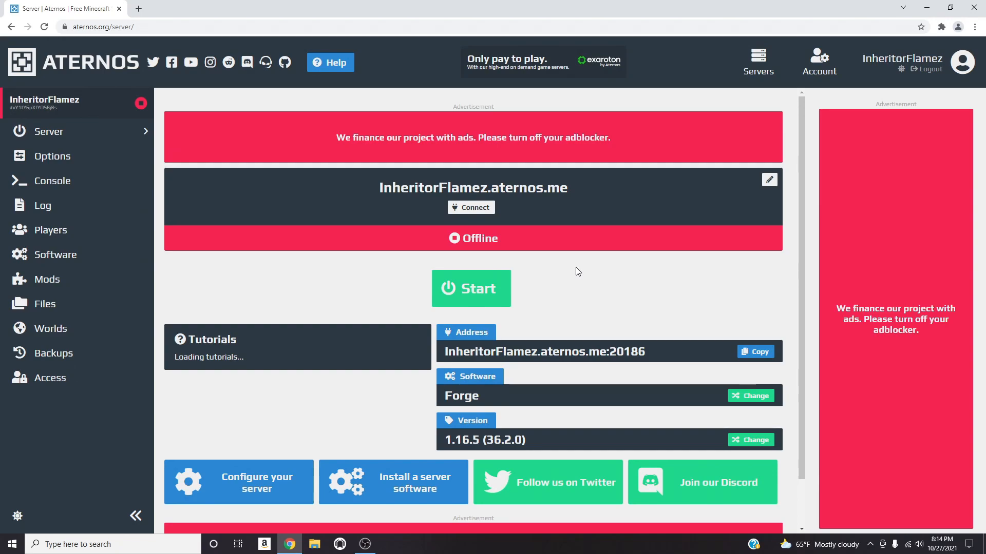
mouse_move(615, 263)
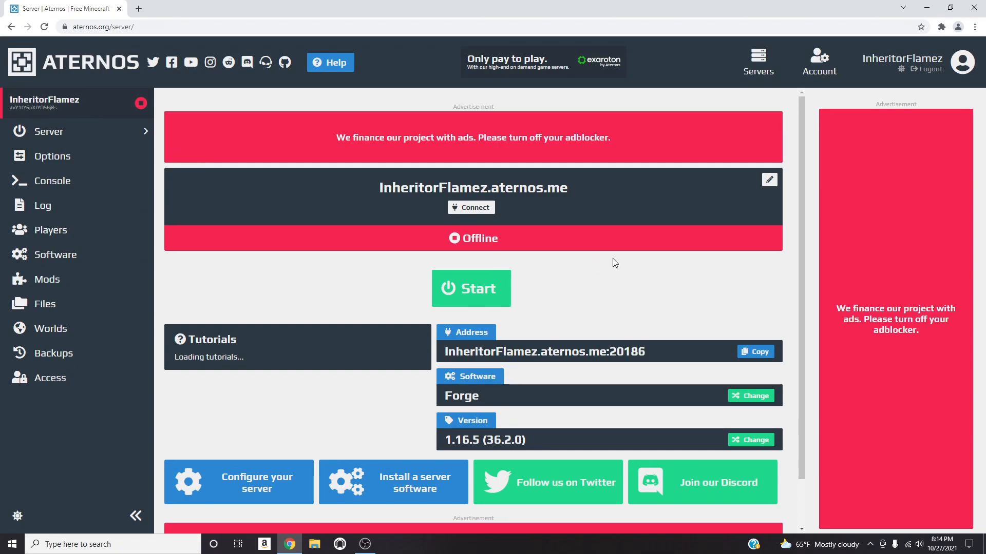
mouse_move(361, 206)
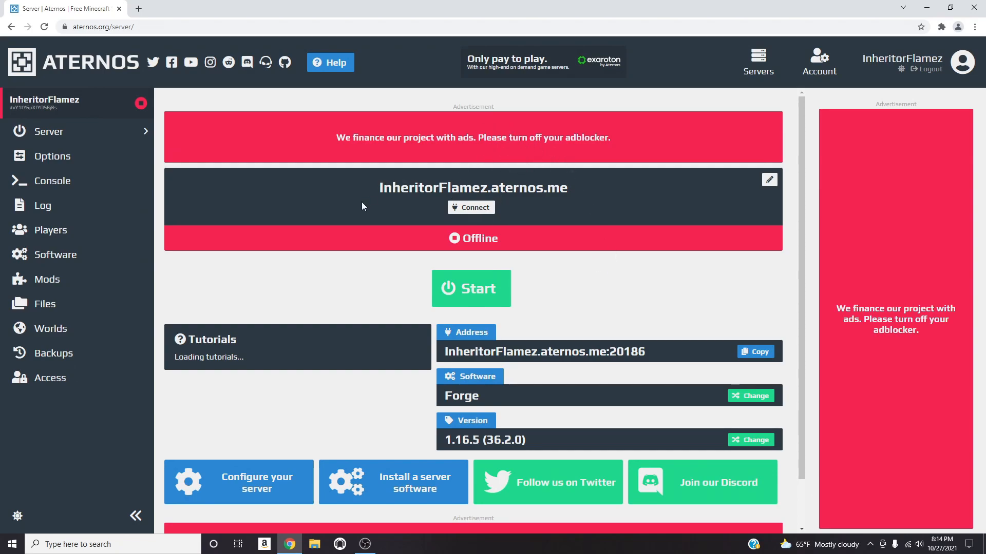
mouse_move(608, 197)
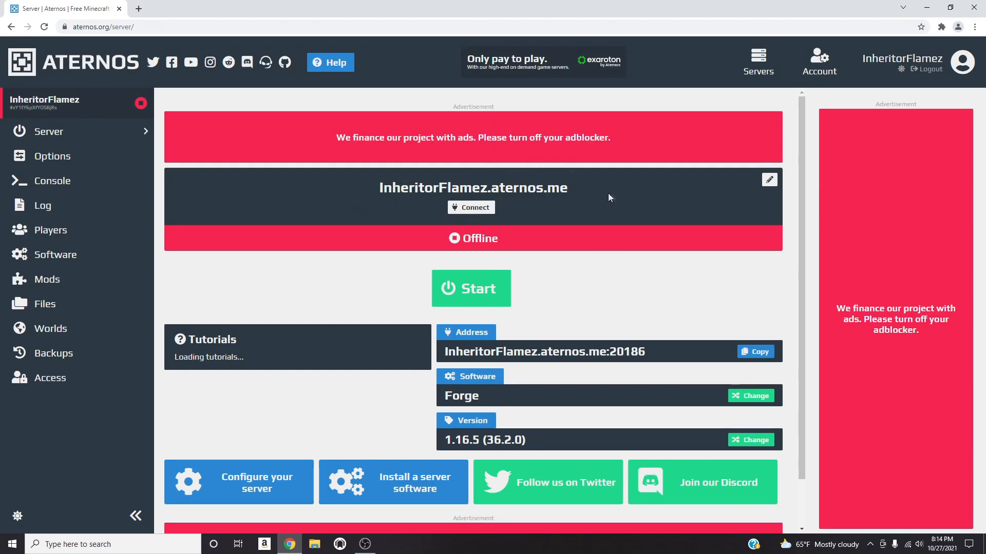
Open the server Options page, getting past the adblocker notice.
click(50, 156)
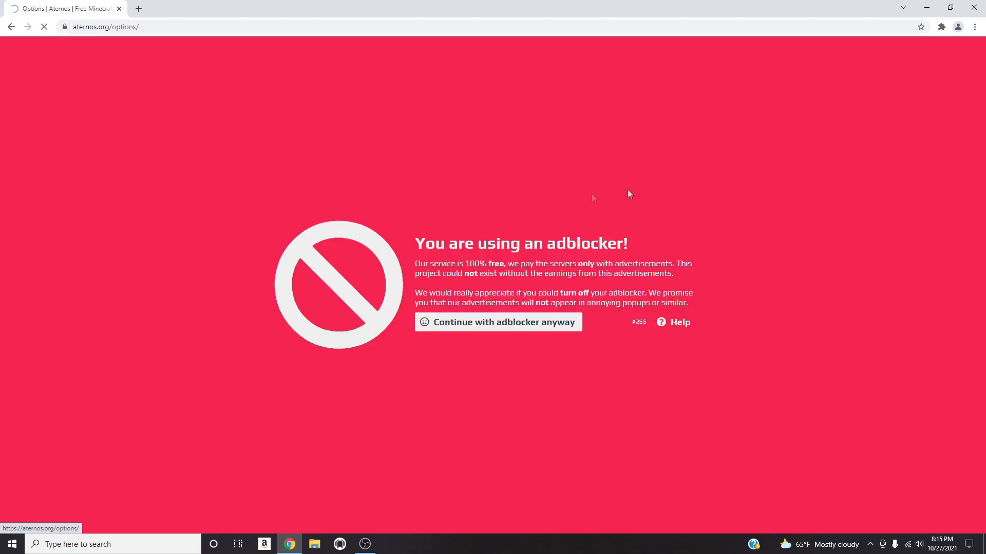
click(498, 322)
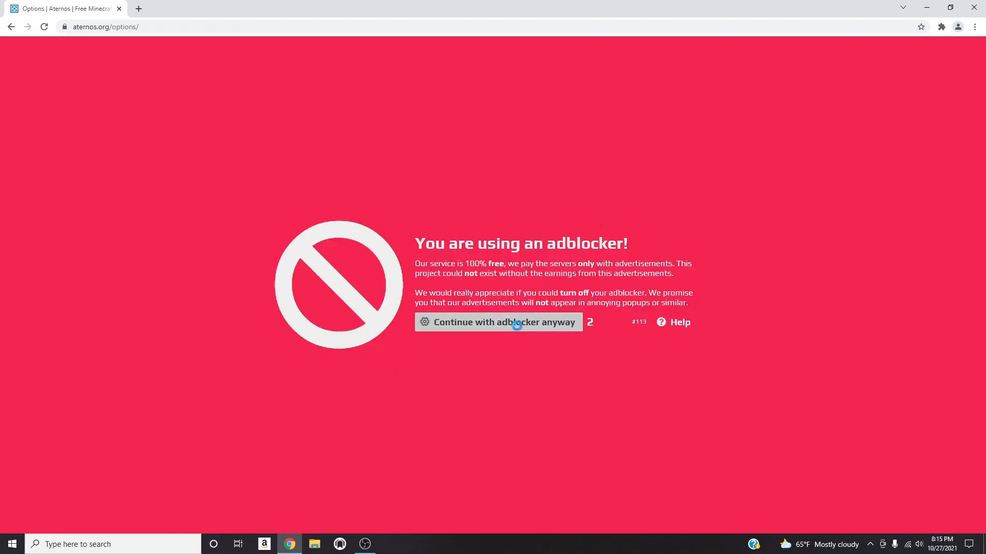
click(498, 322)
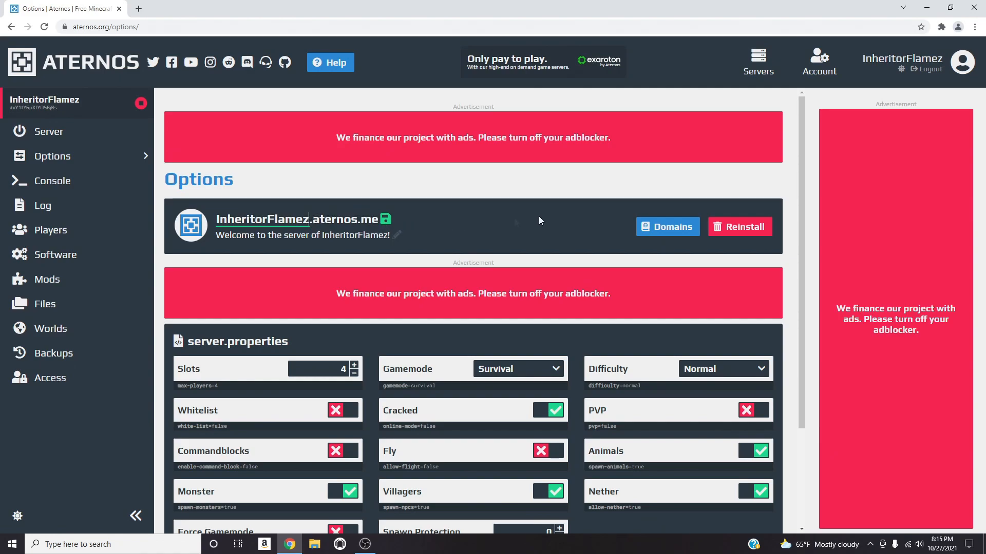
mouse_move(734, 126)
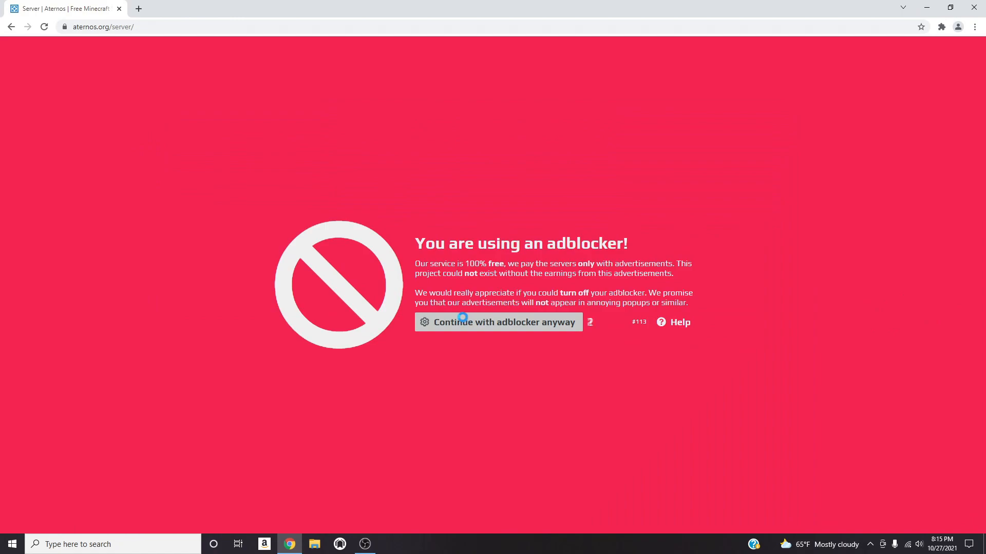
Pass the adblocker wall and open 'Configure your server' to show the server.properties settings.
click(498, 322)
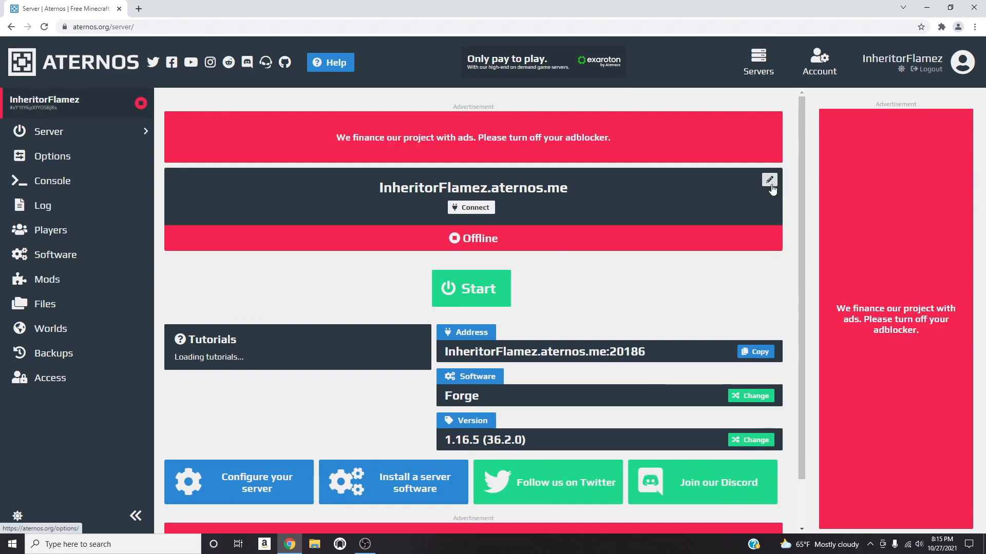
scroll(down, 3)
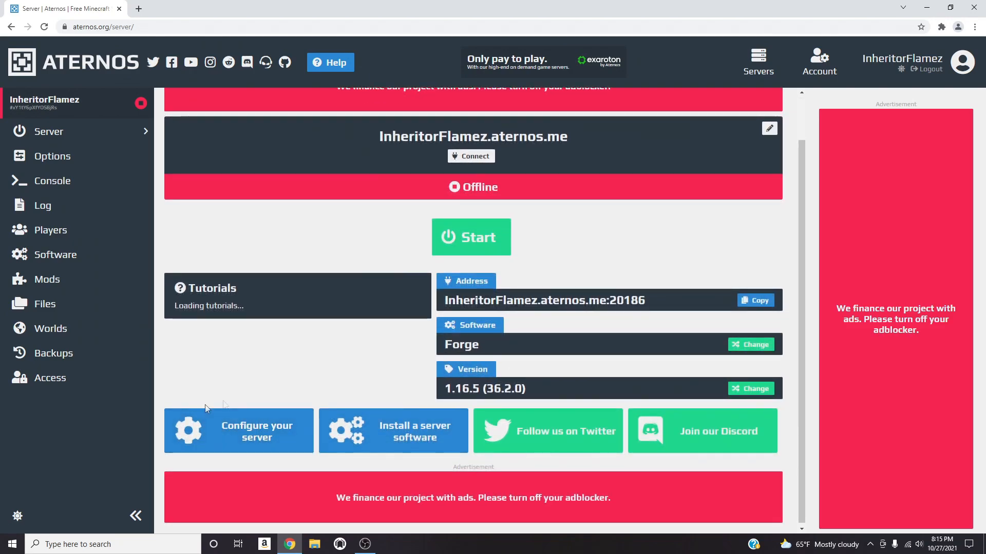
mouse_move(201, 440)
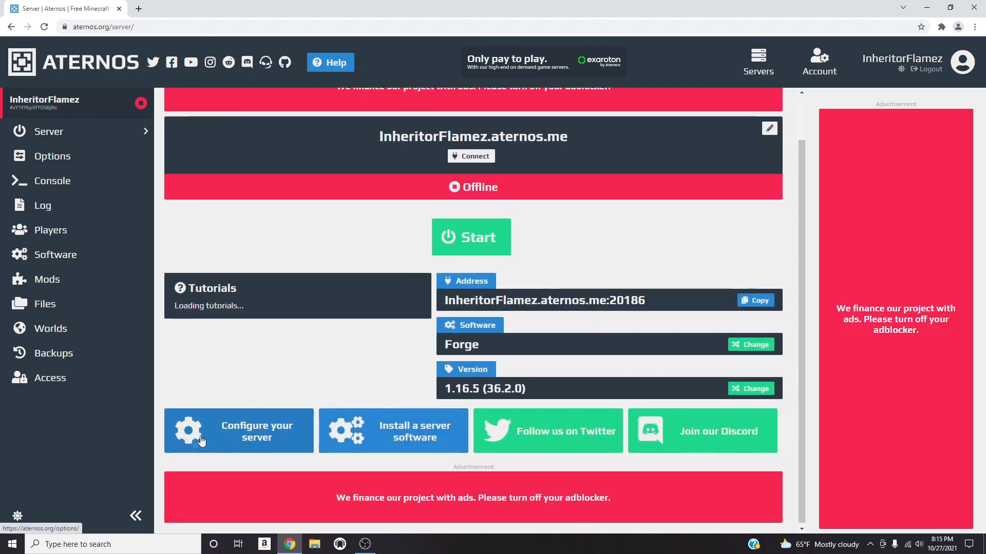
click(238, 431)
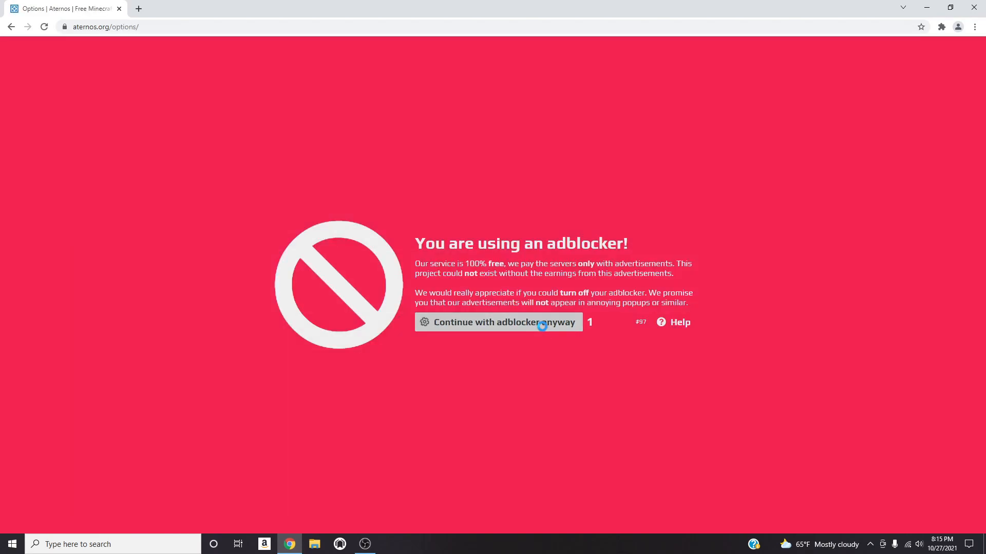
click(498, 322)
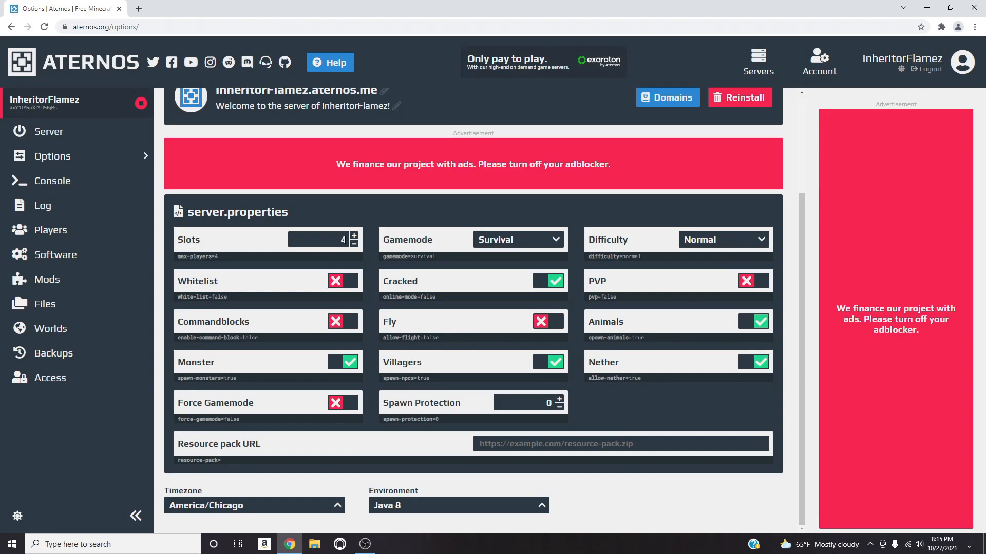
mouse_move(356, 285)
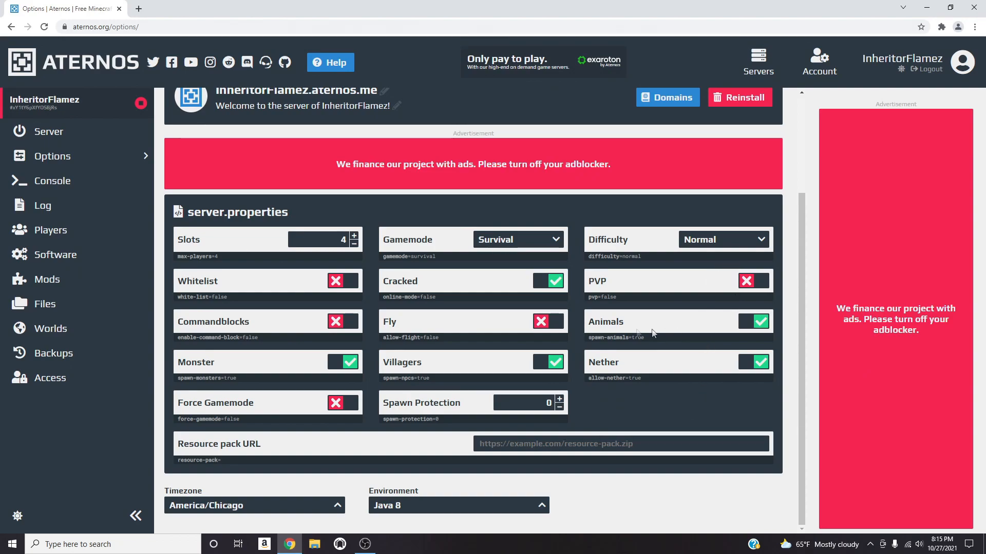
mouse_move(402, 295)
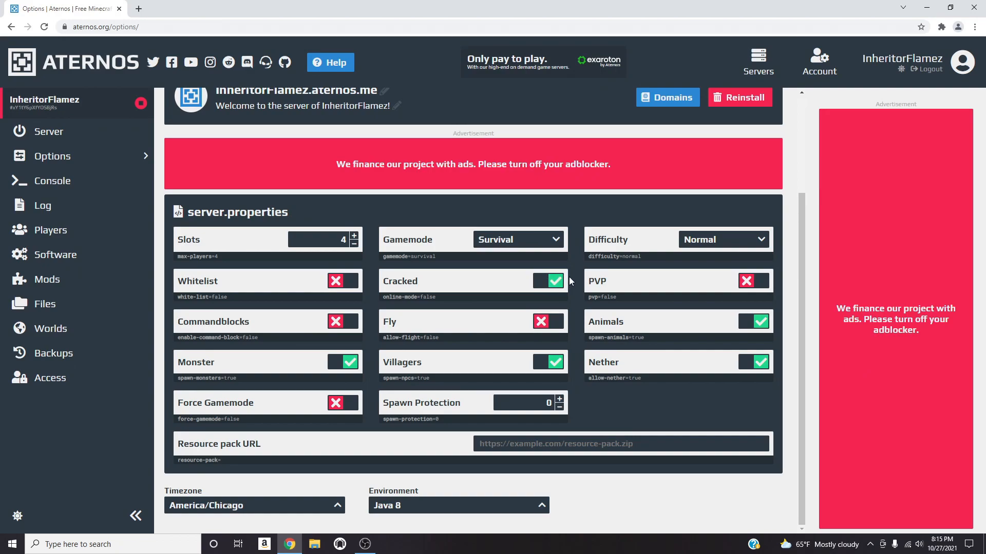
click(547, 281)
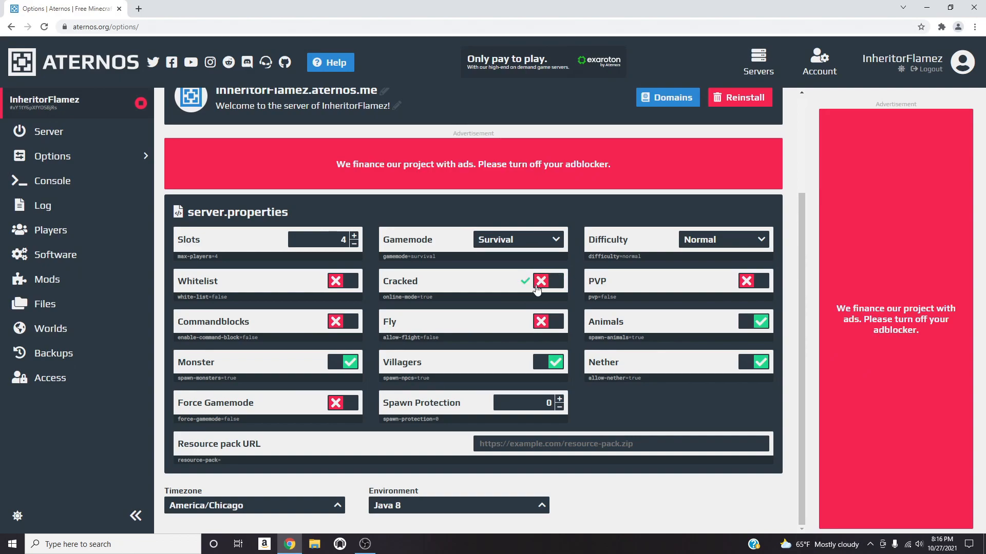
click(548, 281)
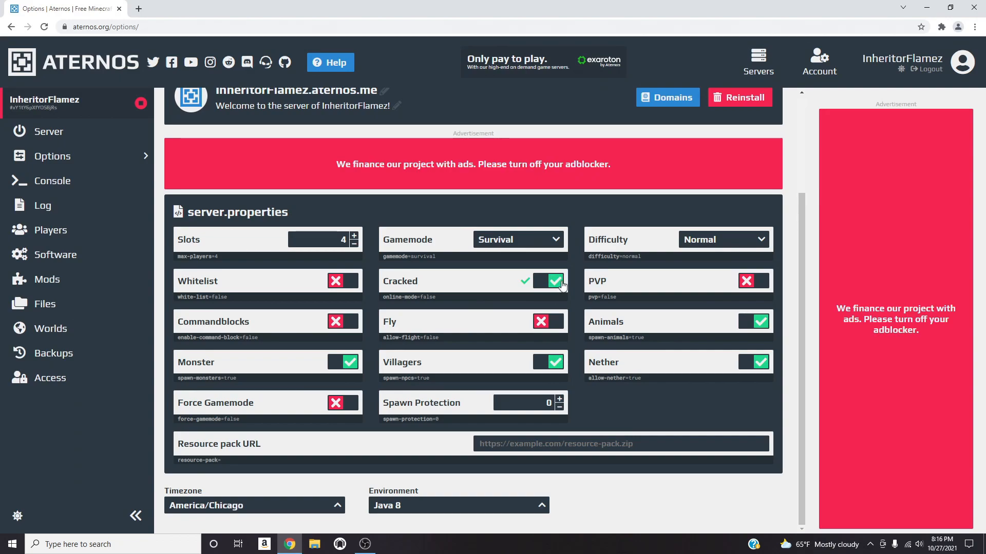
click(548, 280)
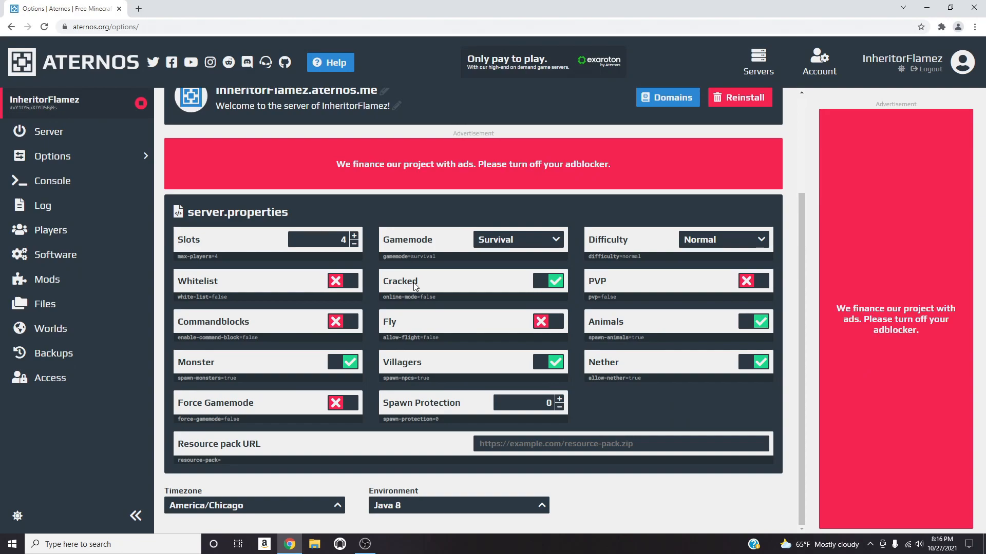
mouse_move(425, 281)
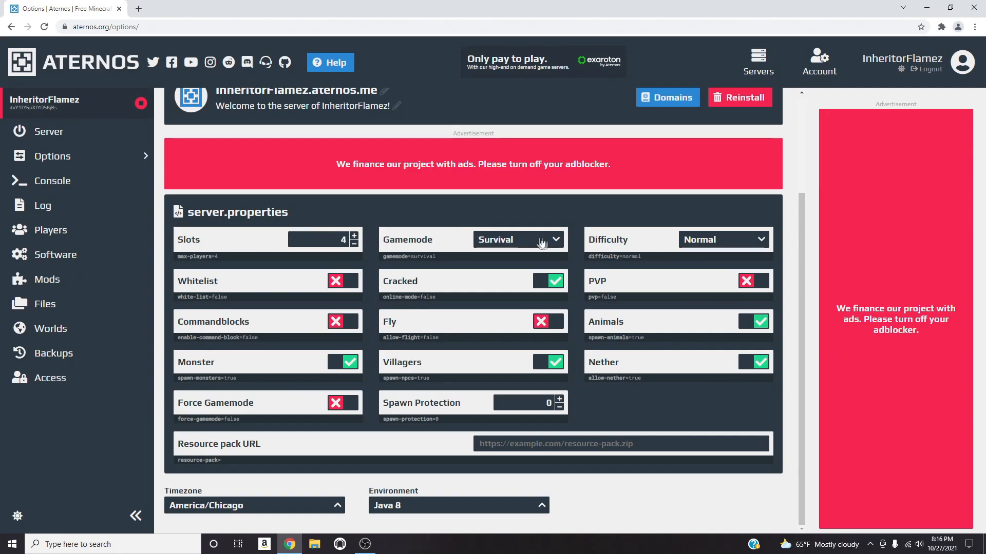
mouse_move(748, 241)
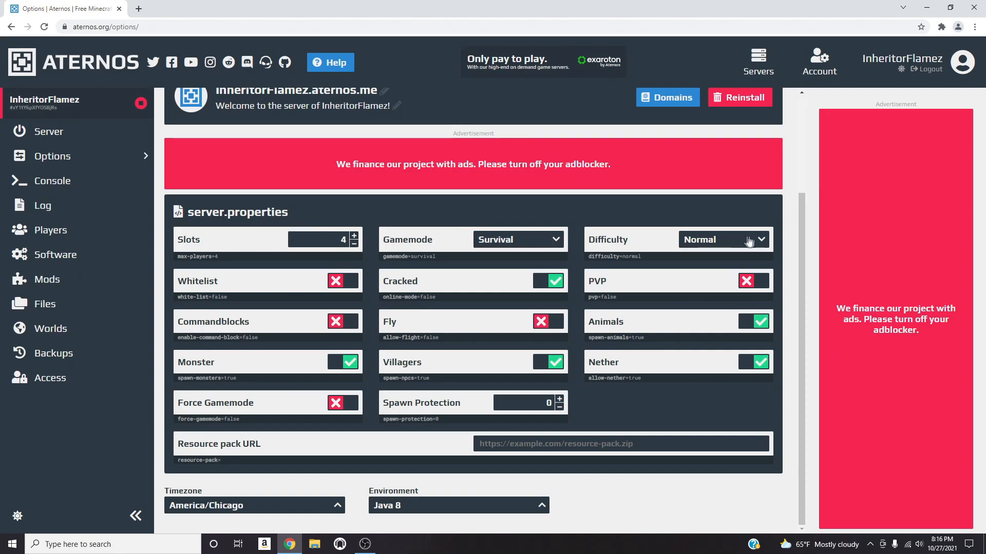
mouse_move(296, 287)
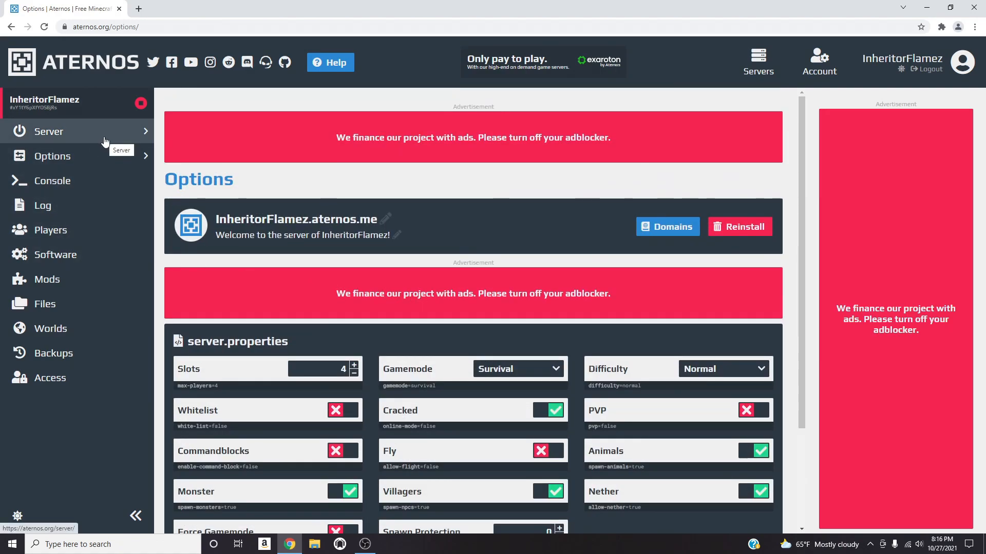
Go back to the Server page, clearing repeated adblocker notices, and scroll the dashboard.
click(48, 132)
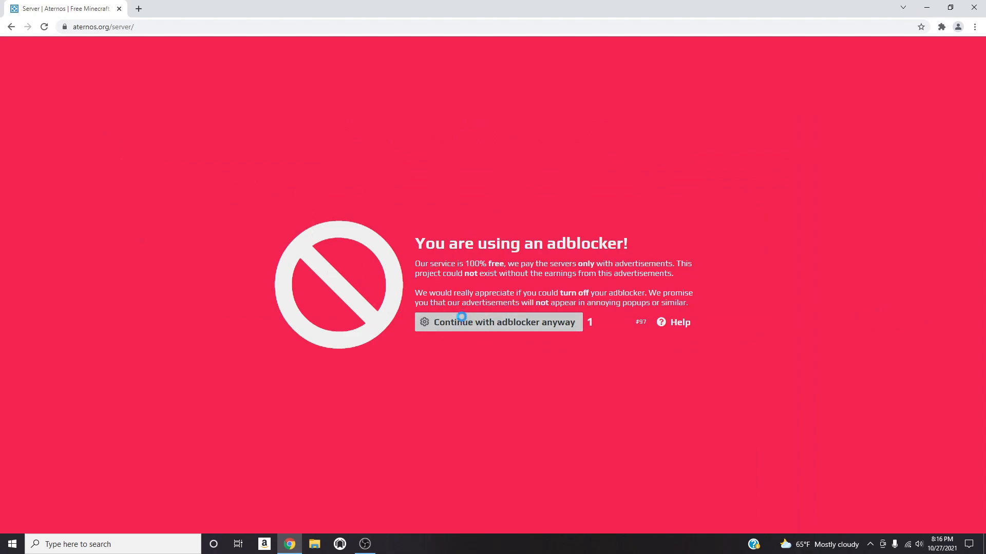
click(498, 322)
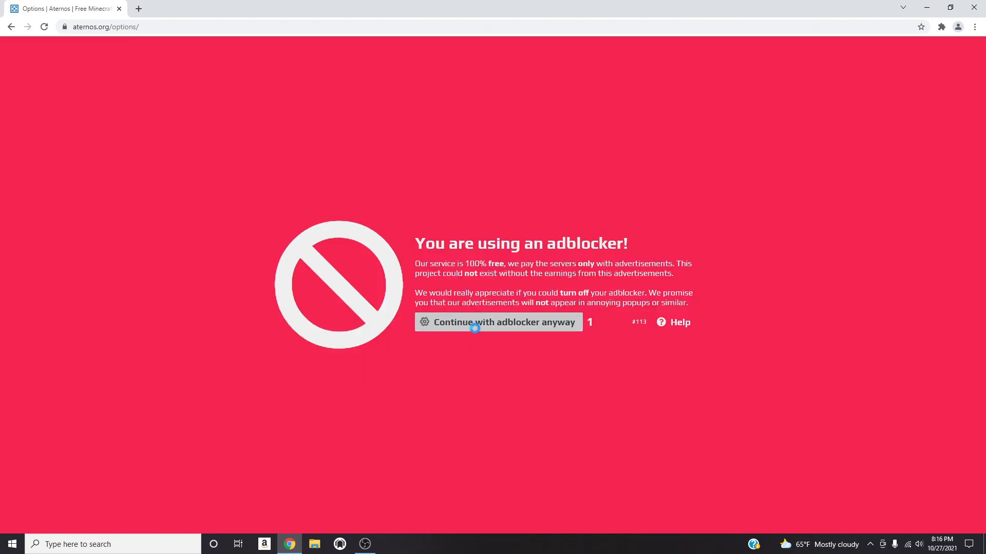
click(498, 322)
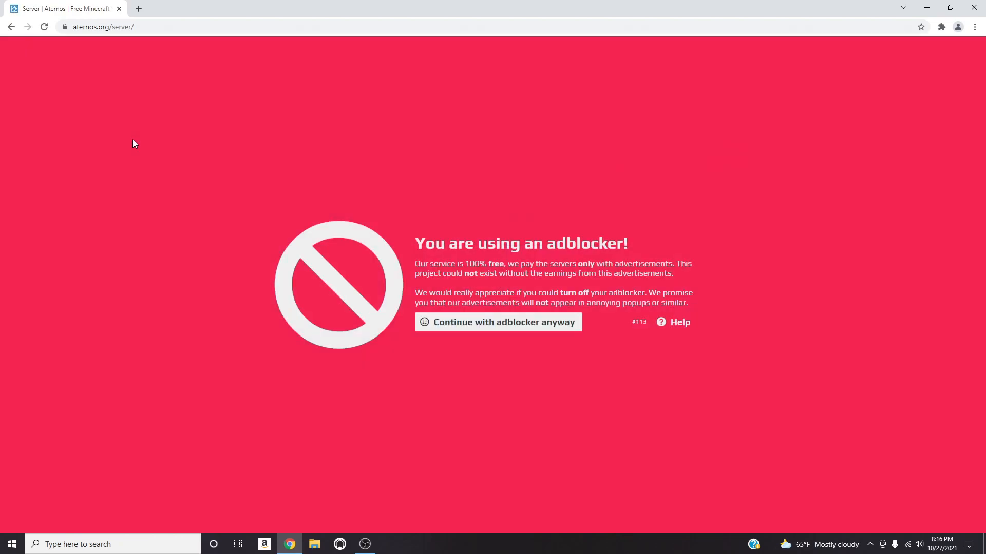
click(498, 322)
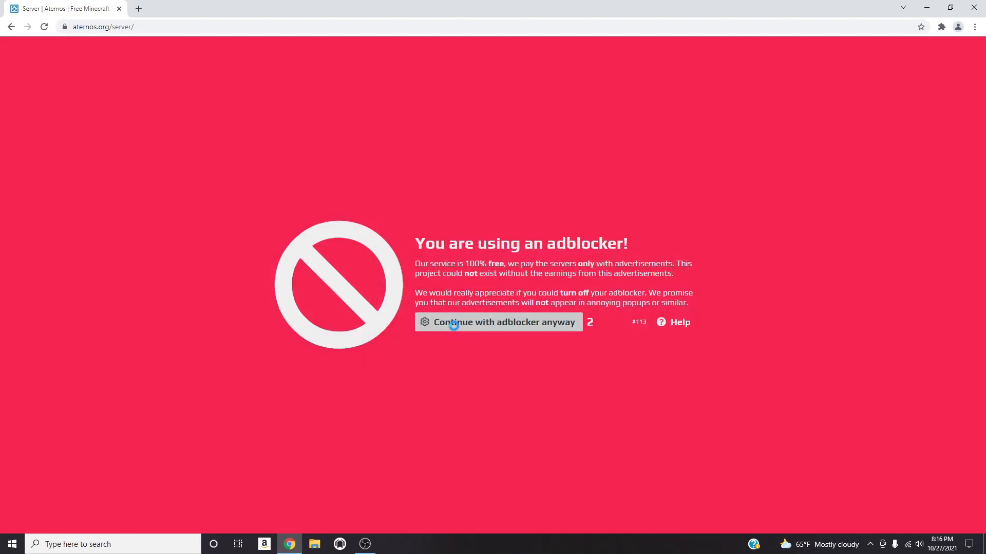
click(499, 321)
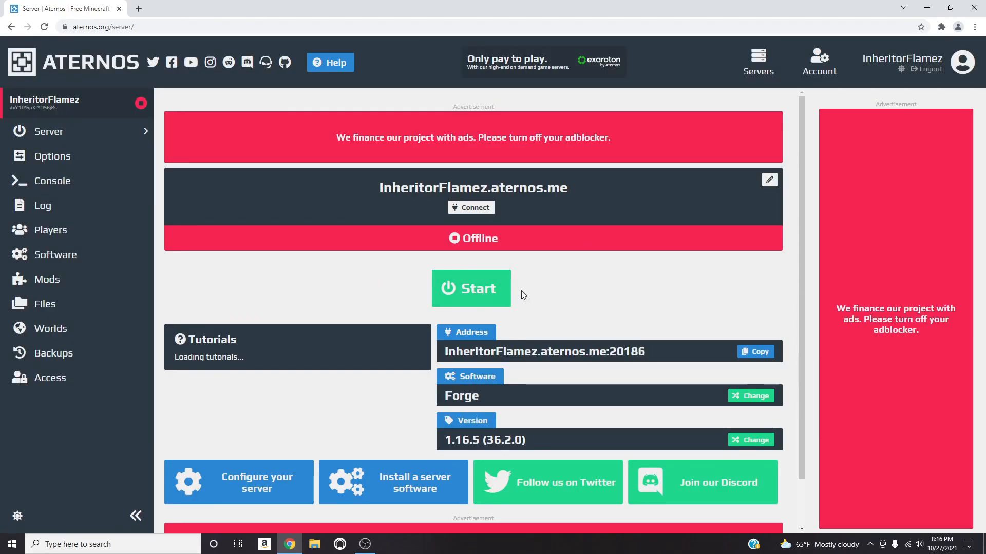
scroll(down, 3)
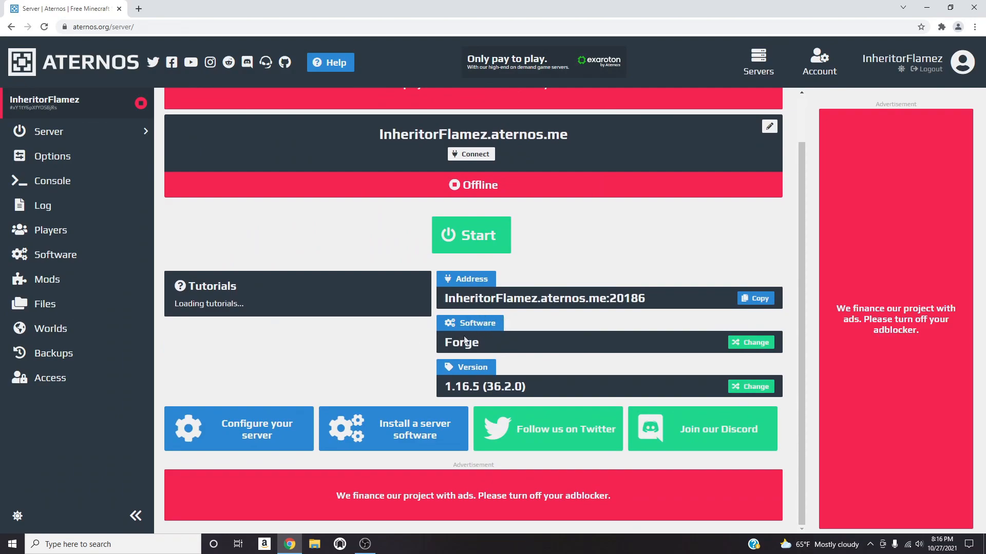
mouse_move(501, 339)
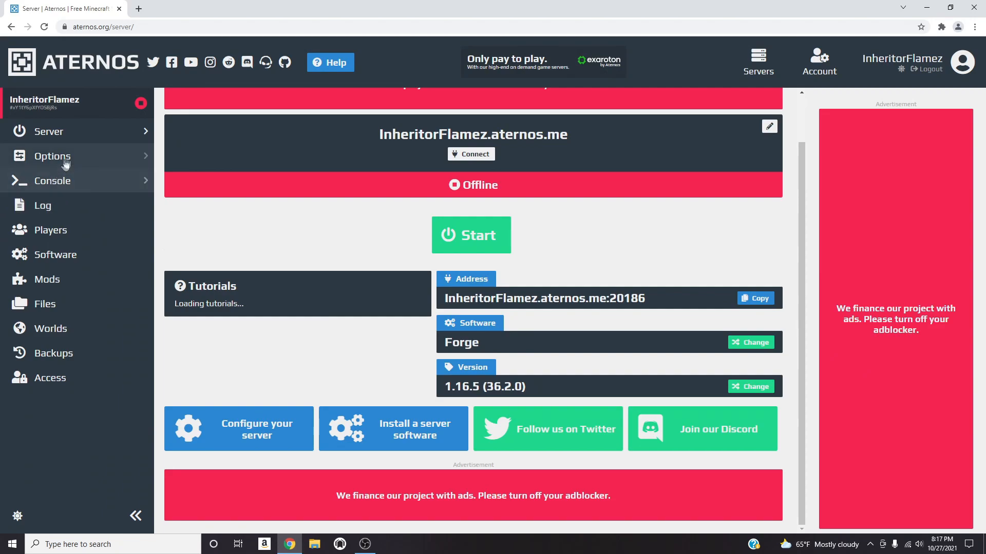
mouse_move(48, 279)
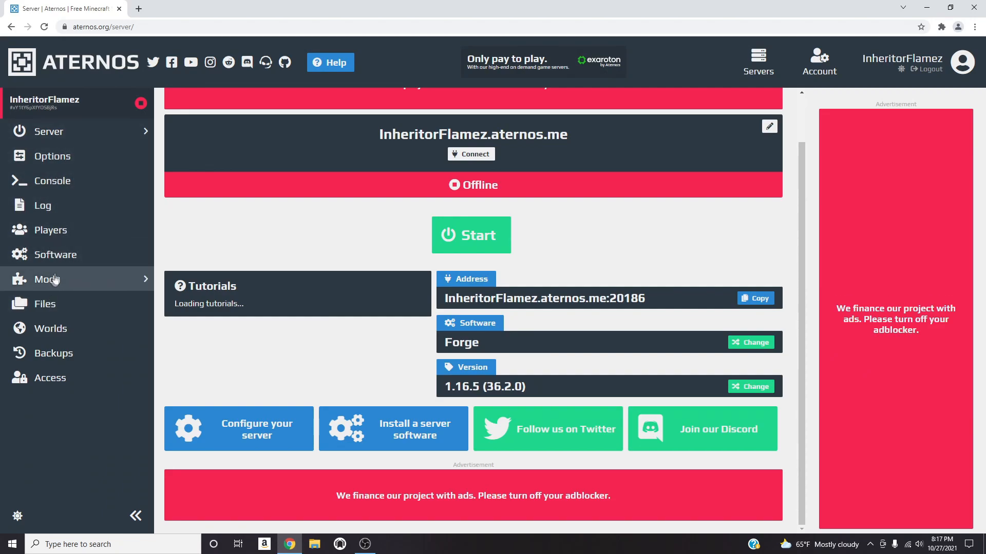
mouse_move(47, 280)
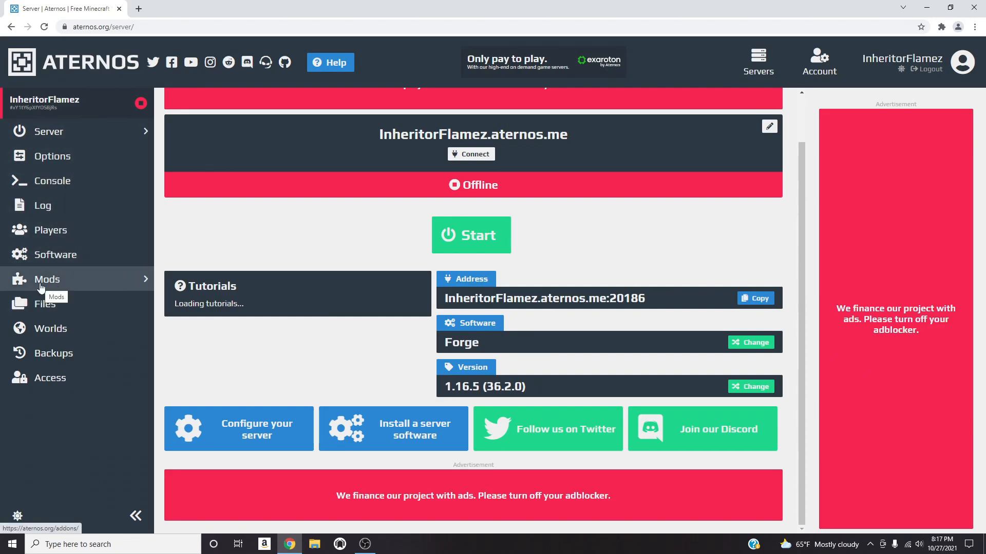
Open the Mods list, then the JourneyMap mod page, passing the adblocker notices.
click(47, 279)
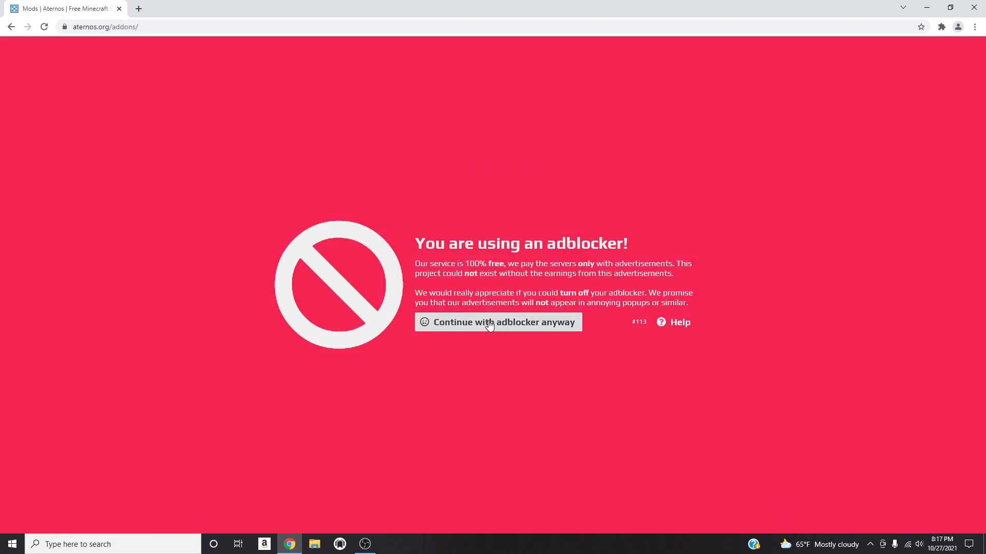
click(498, 322)
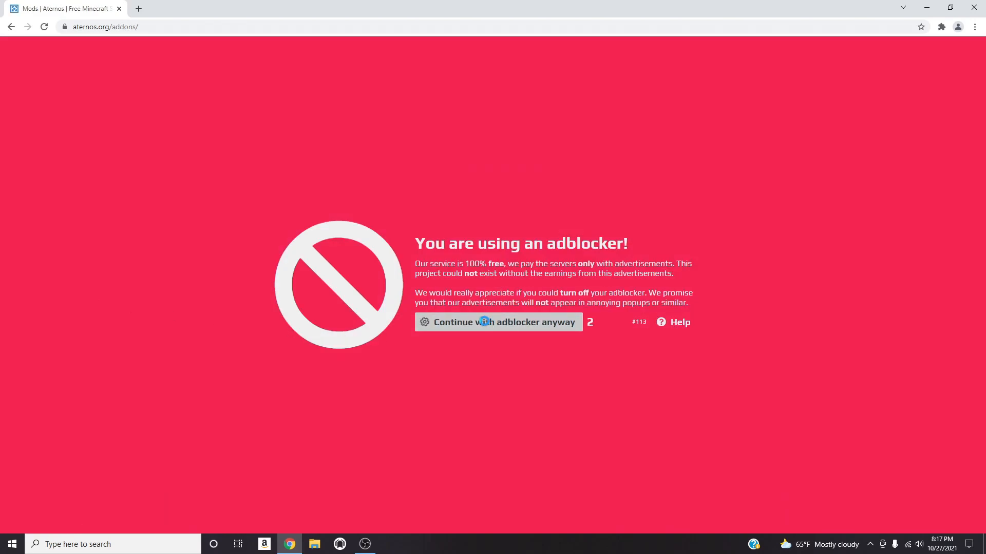
click(498, 322)
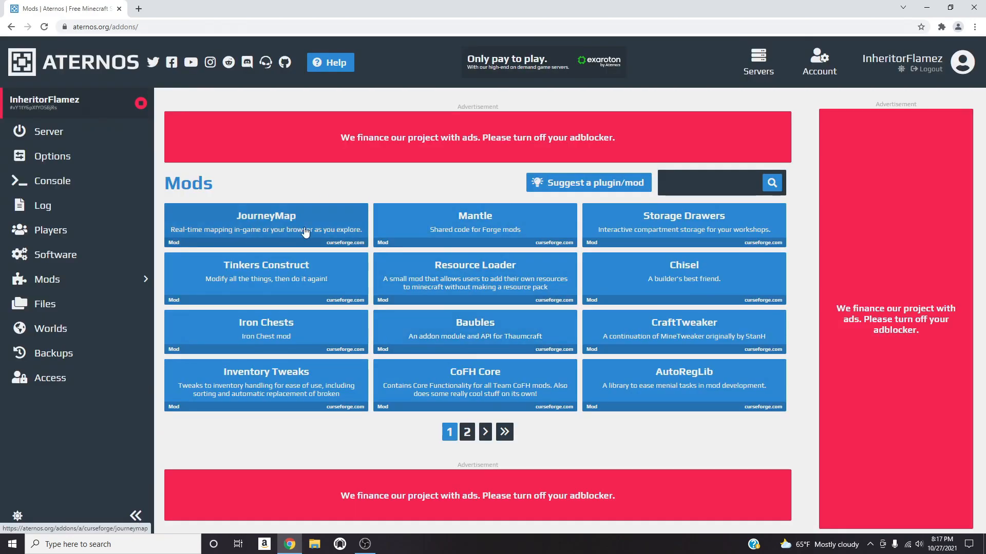
mouse_move(287, 220)
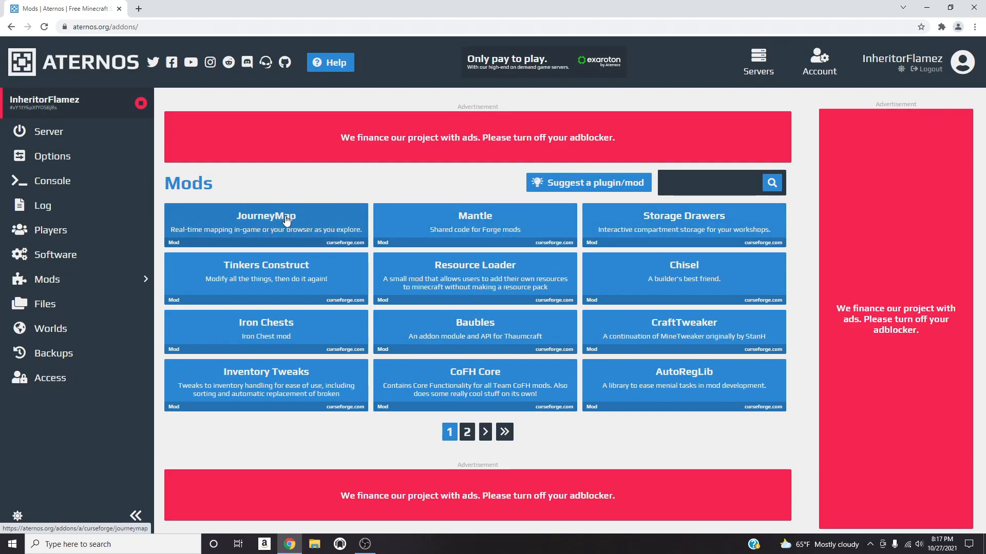
mouse_move(702, 242)
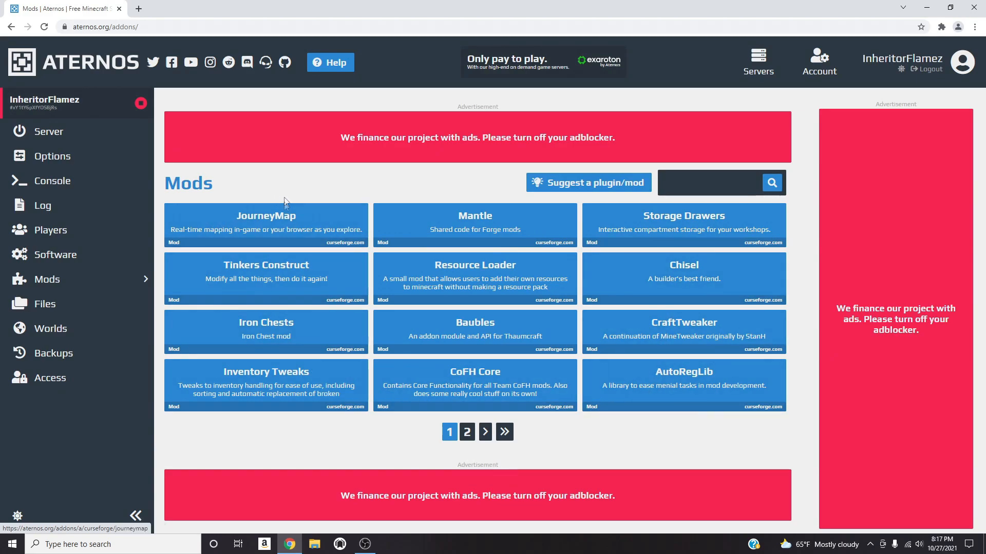
click(266, 224)
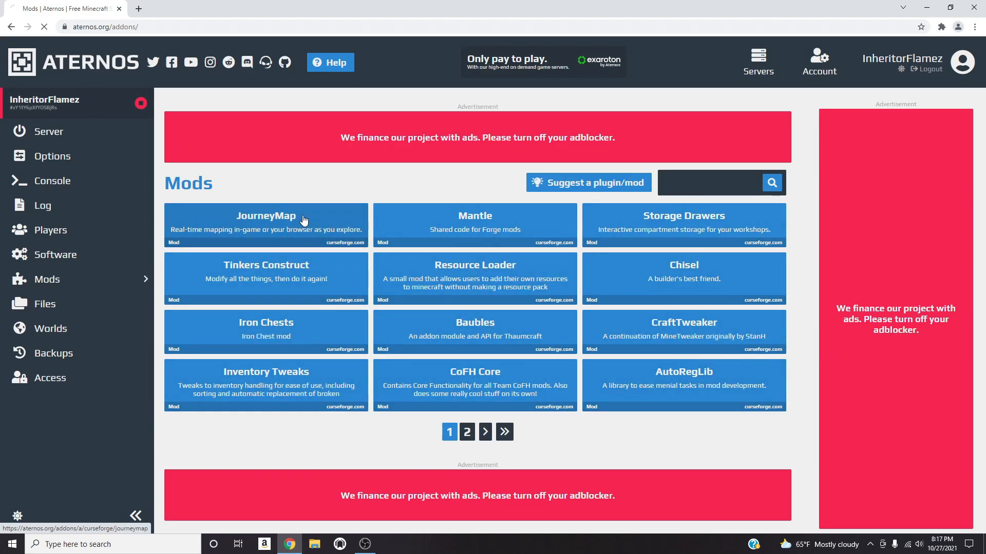
click(266, 223)
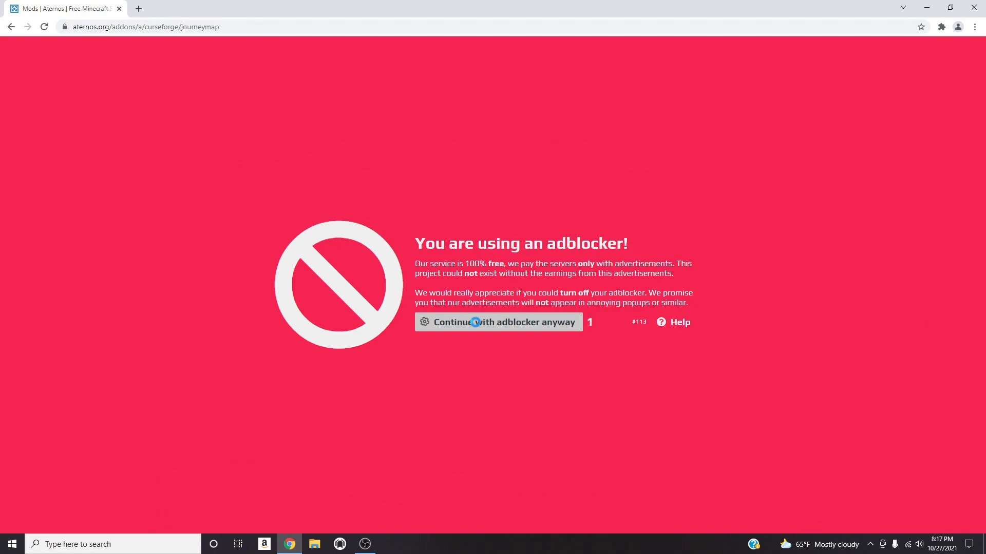
click(497, 322)
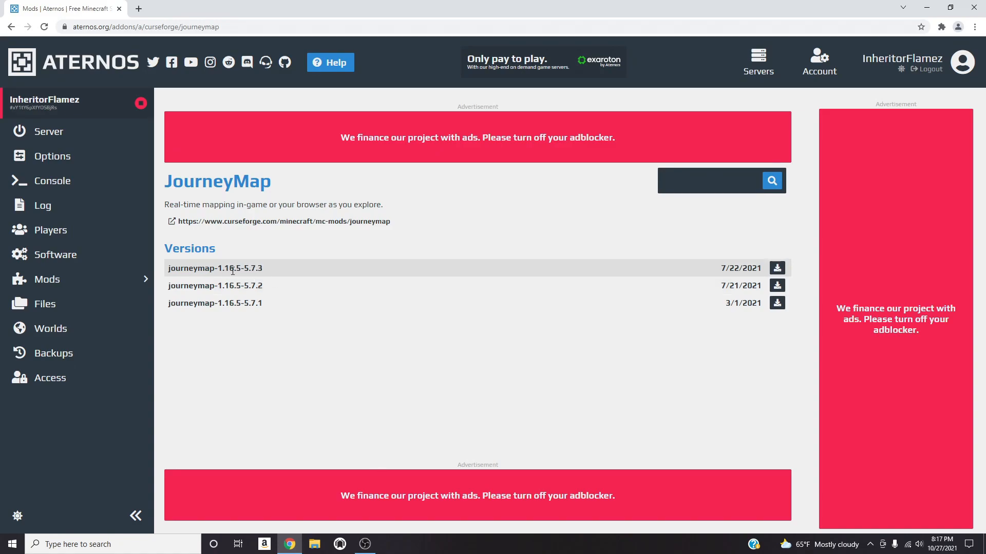
mouse_move(661, 319)
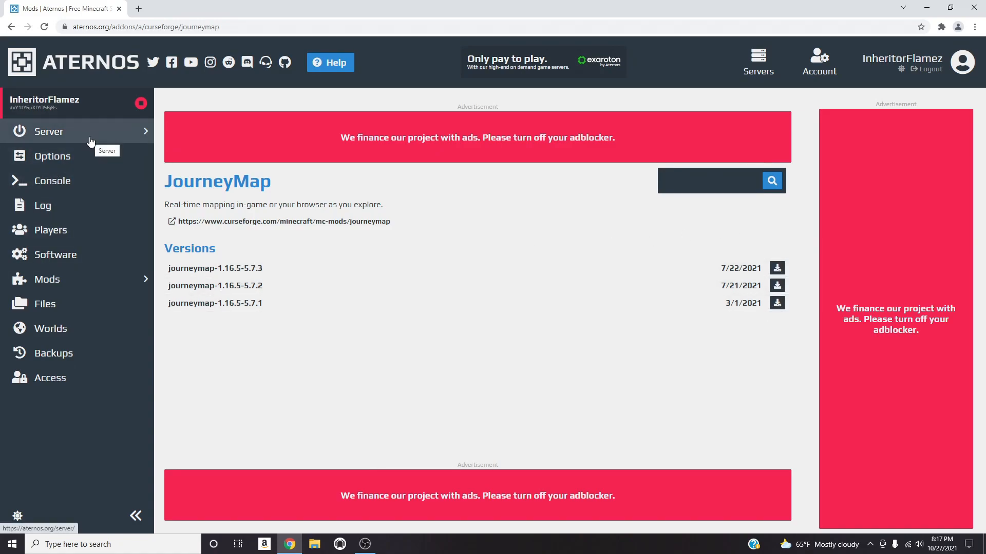
Return to the Server dashboard past the adblocker warning and start the Forge server.
click(48, 131)
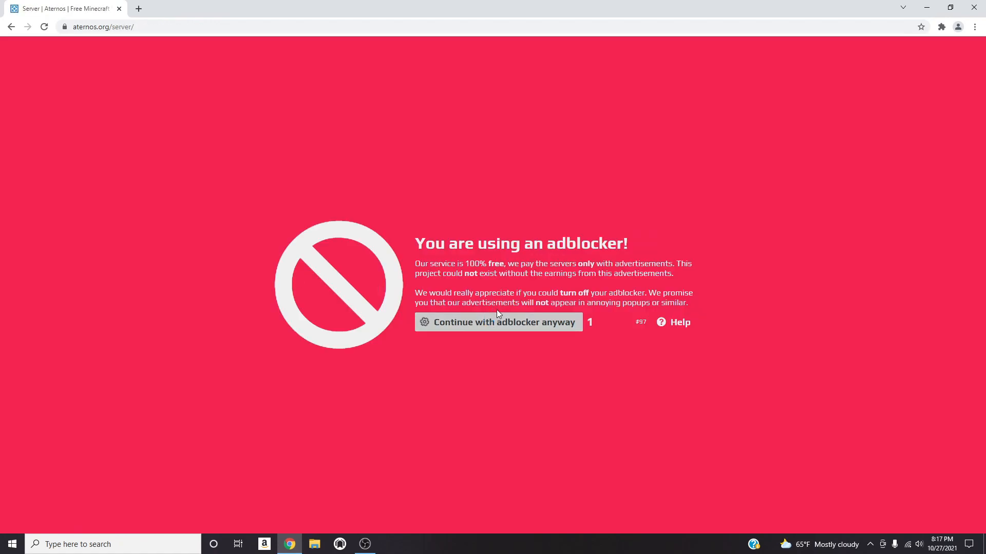
click(498, 321)
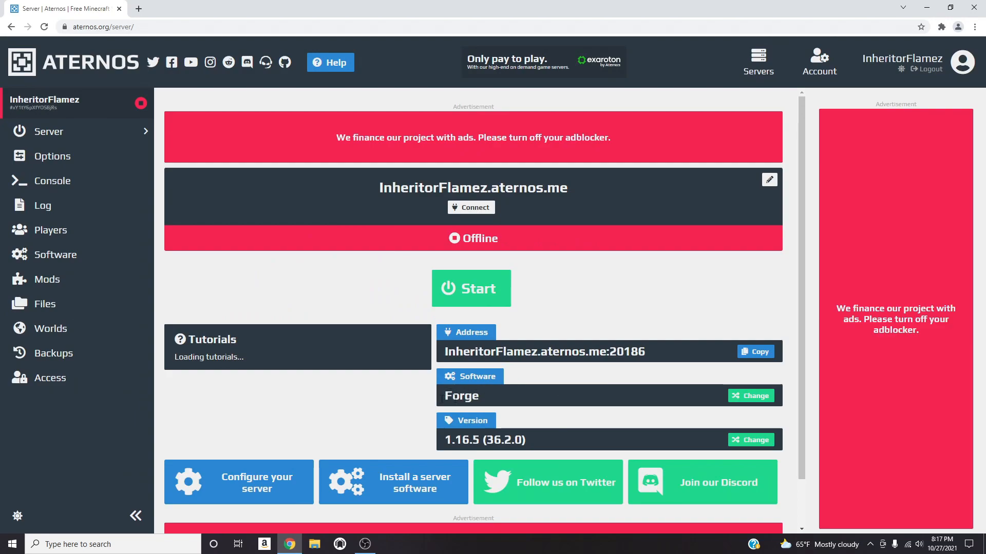
mouse_move(602, 254)
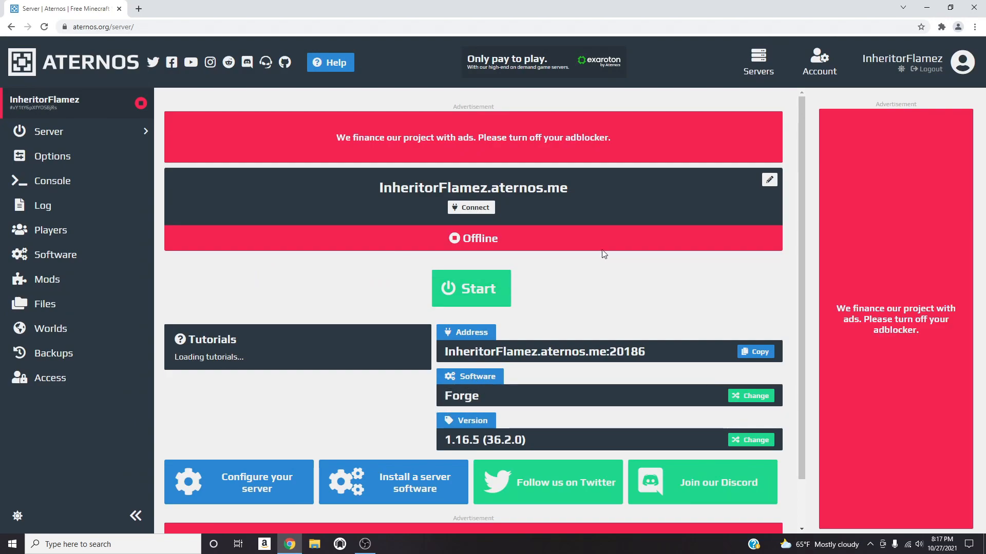
click(471, 288)
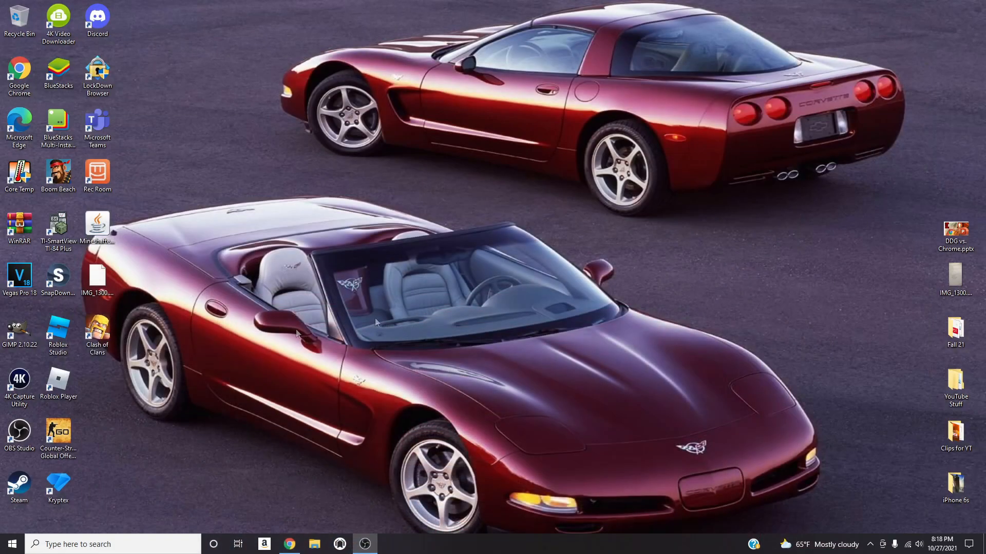
Launch the Minecraft Launcher from its desktop shortcut.
click(97, 225)
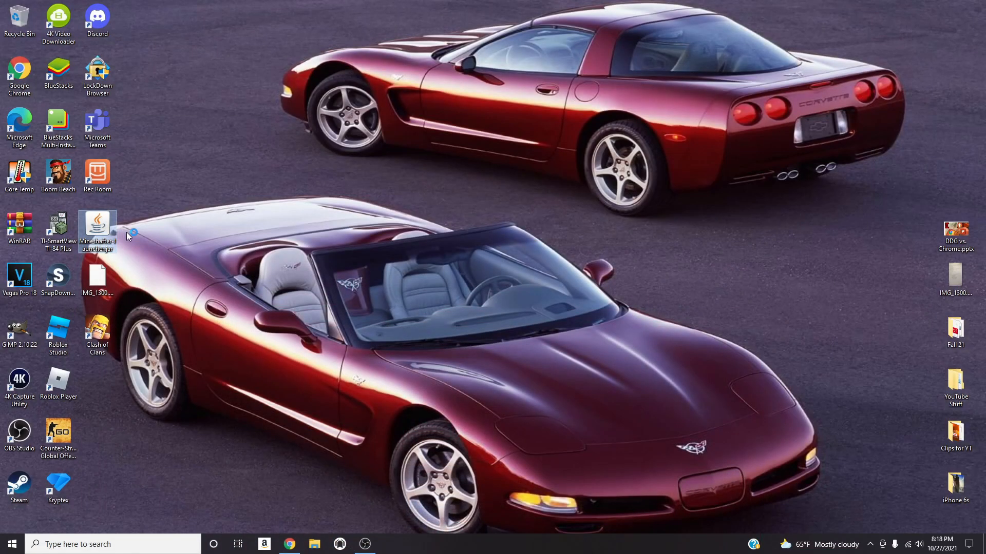
double_click(97, 228)
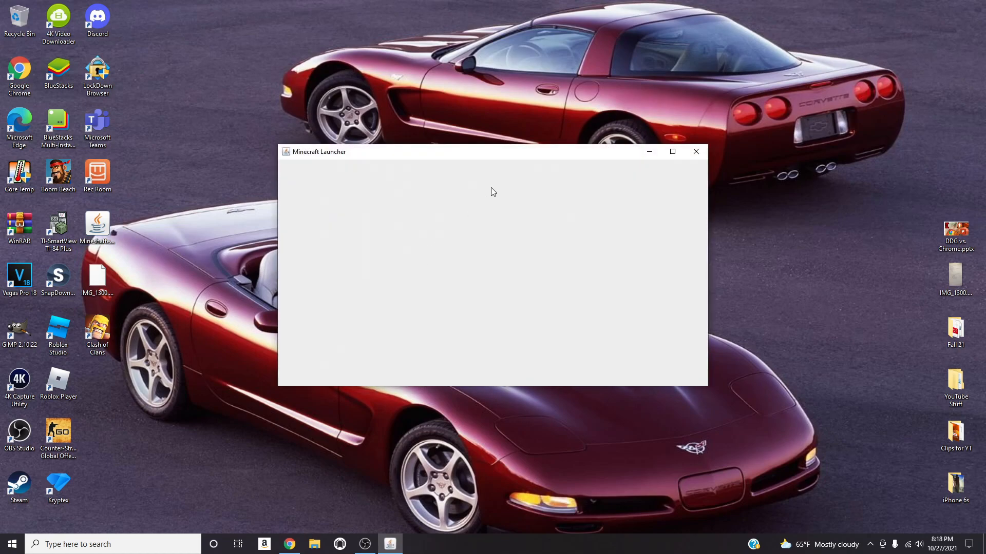
mouse_move(420, 155)
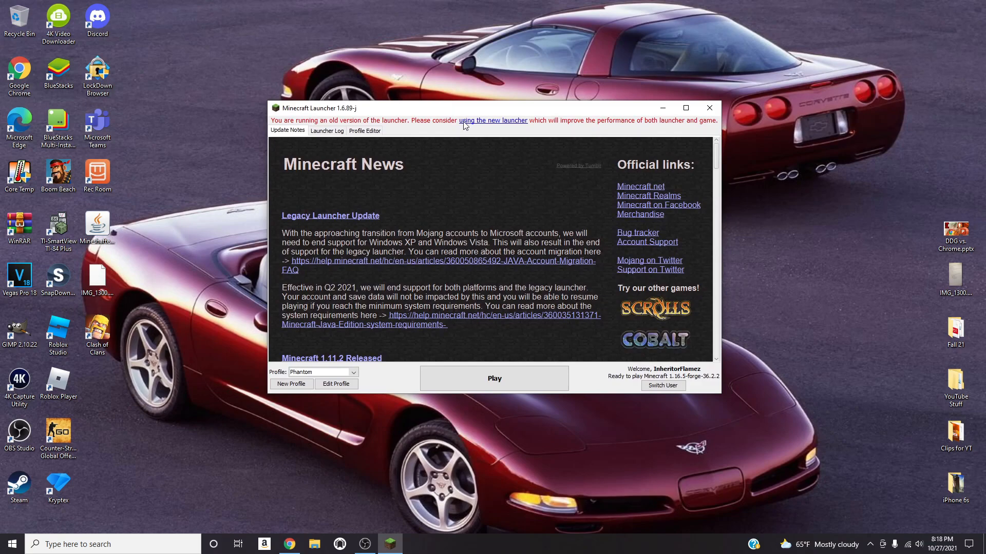
mouse_move(675, 384)
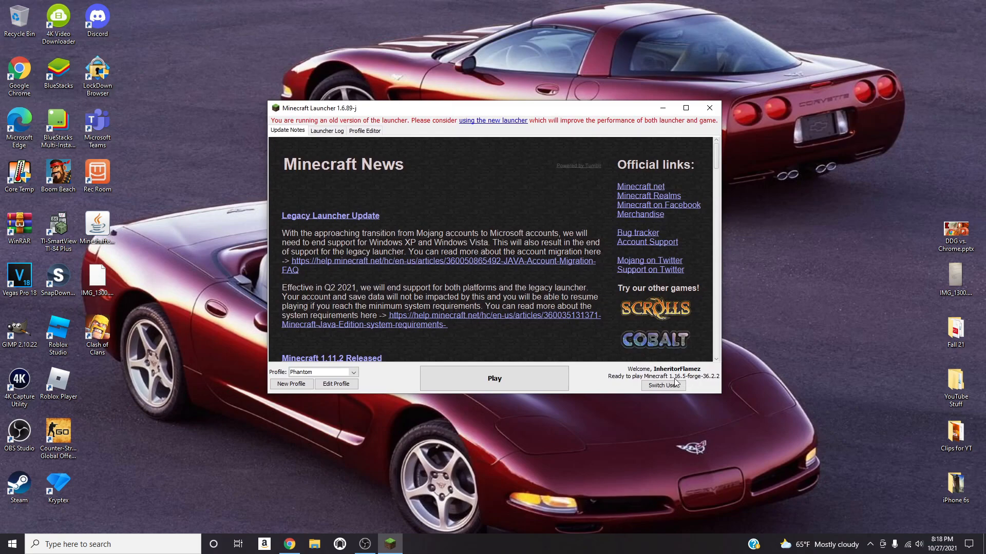
mouse_move(703, 379)
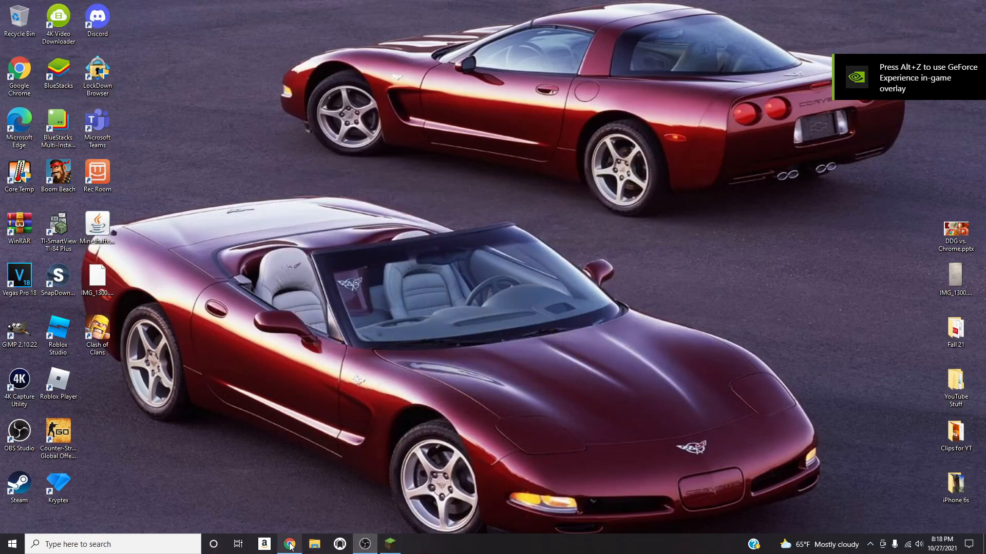
Bring the Aternos Forge server page back up, then switch to the Minecraft launcher.
click(289, 545)
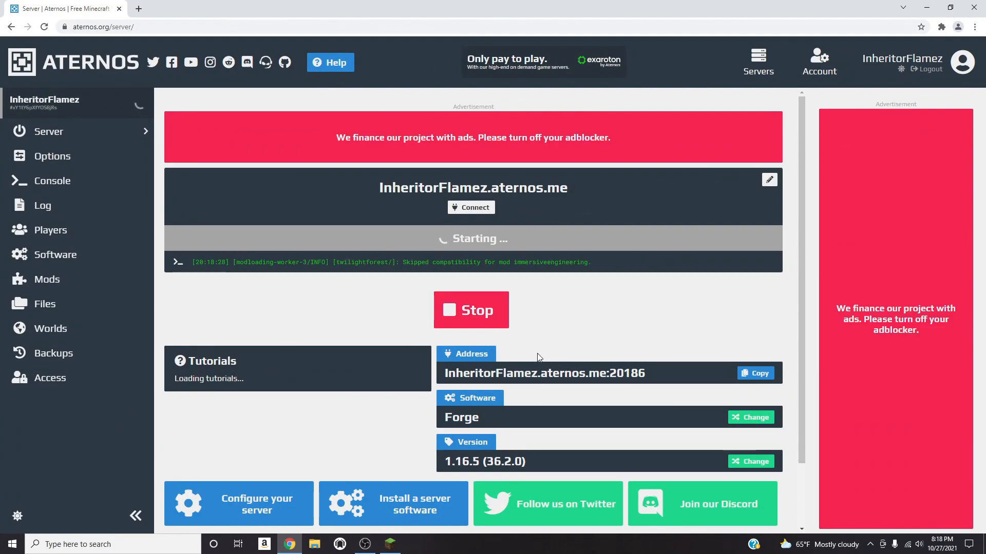
click(364, 544)
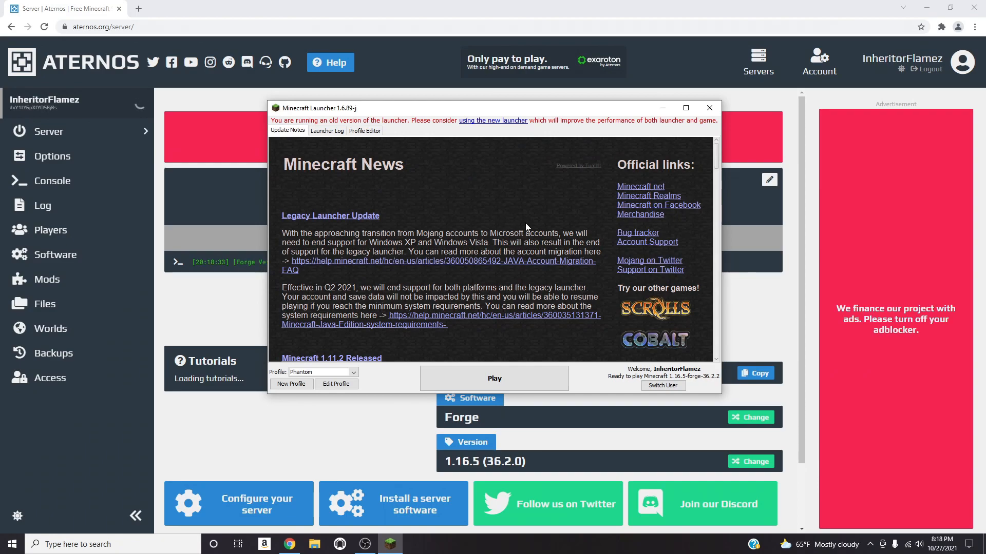
mouse_move(523, 112)
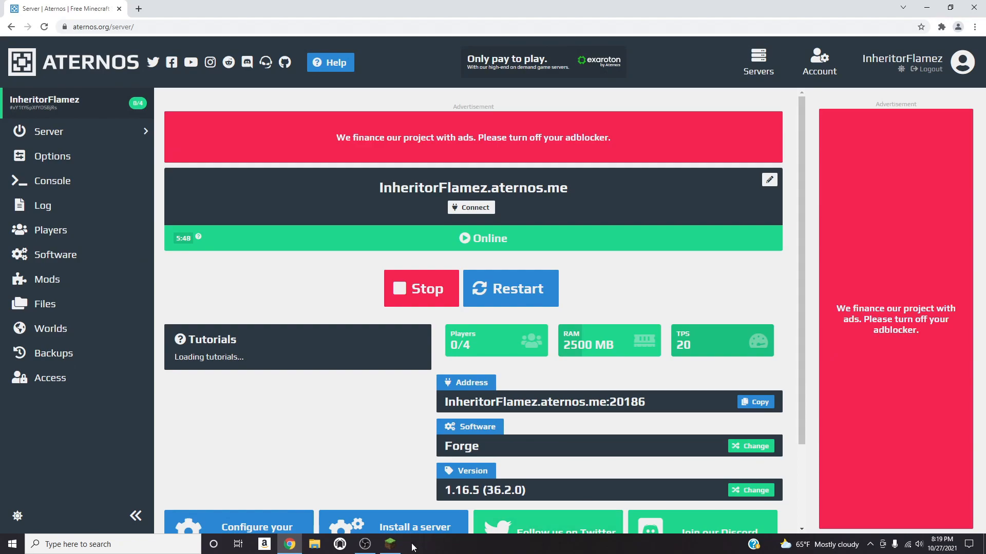
mouse_move(392, 496)
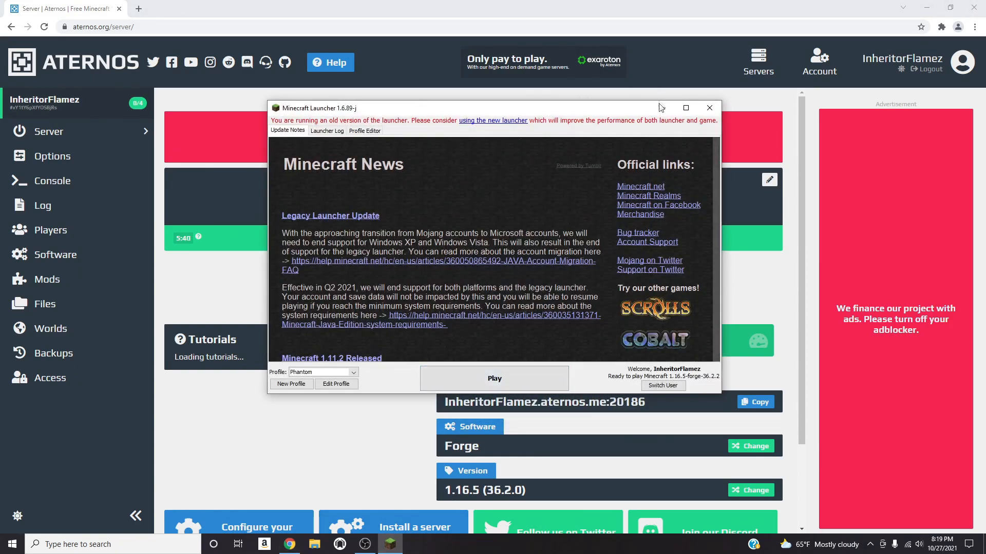
Launch the Forge 1.16.5 profile and let Forge load its mods.
click(709, 107)
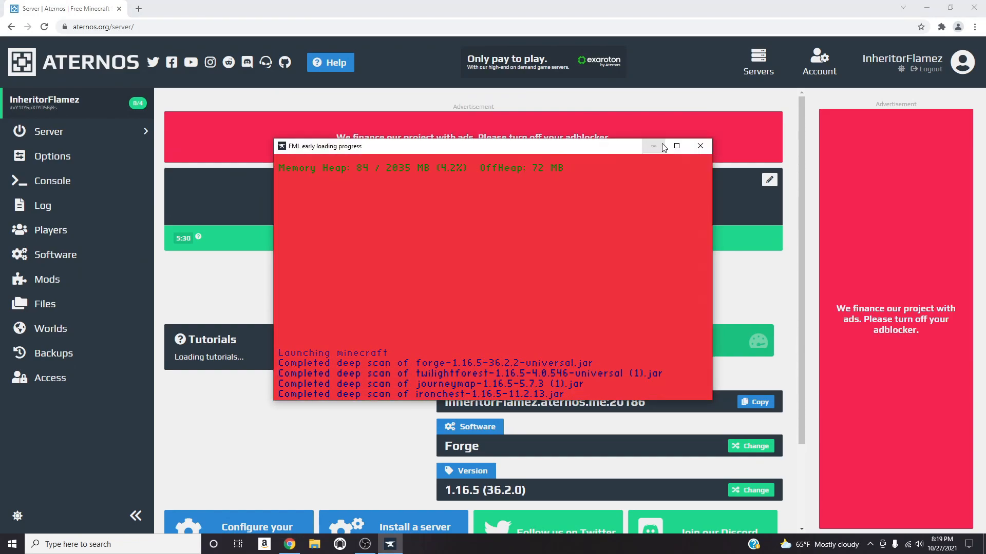
mouse_move(653, 145)
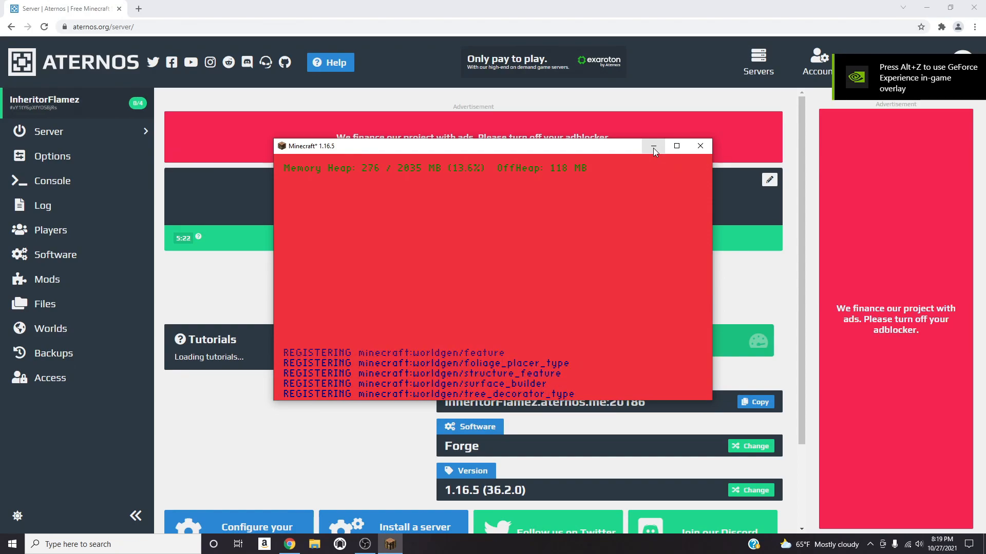
click(677, 146)
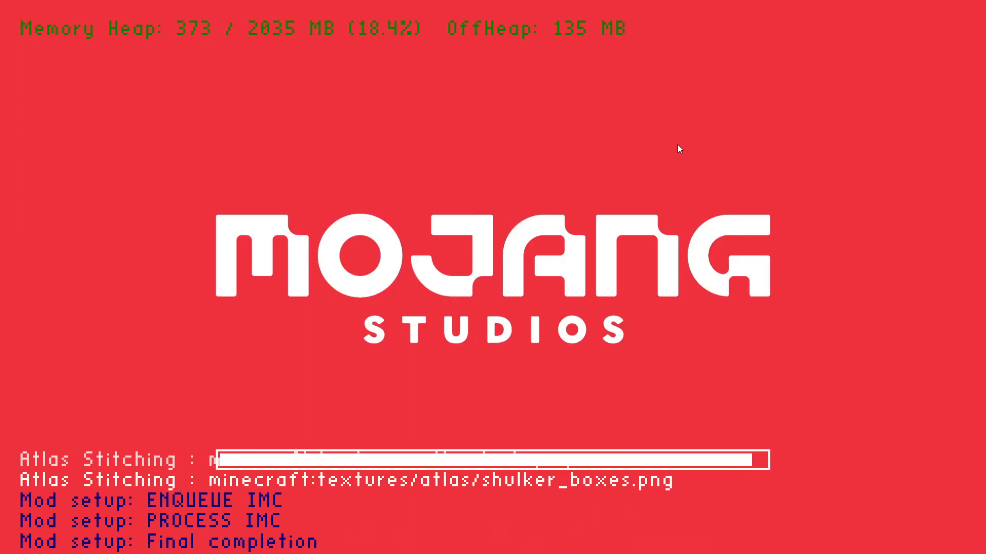
mouse_move(666, 213)
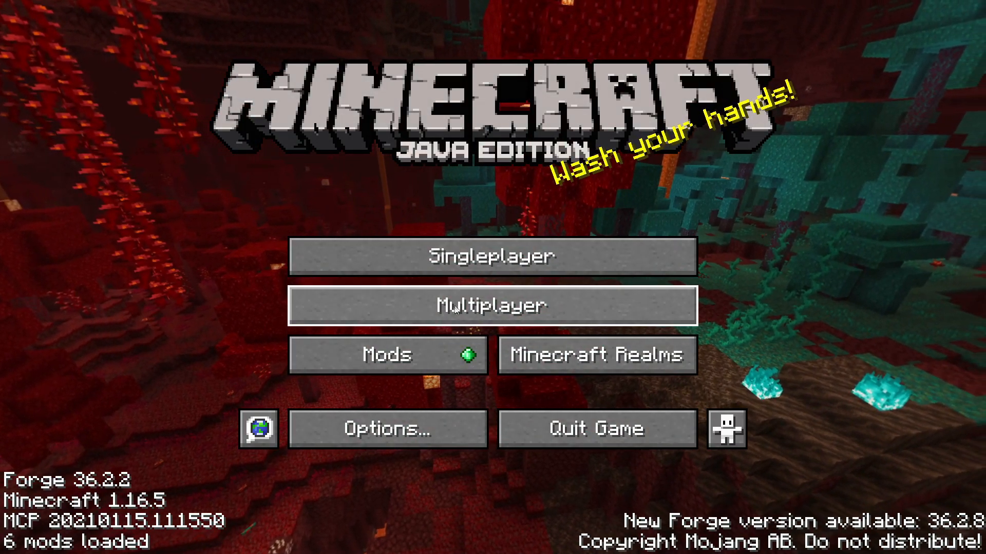
Enter superepicgaming.club as the new server entry's address.
click(493, 255)
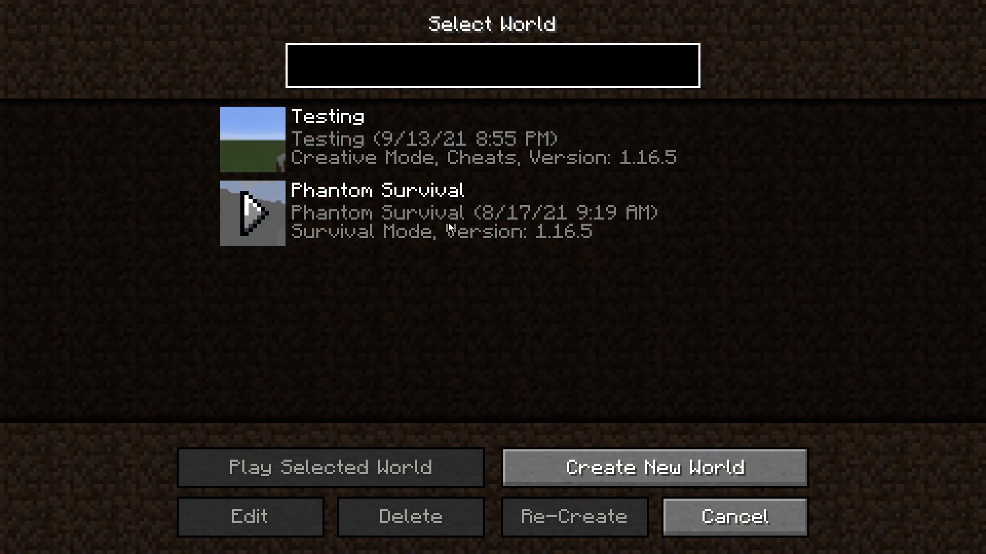
click(493, 66)
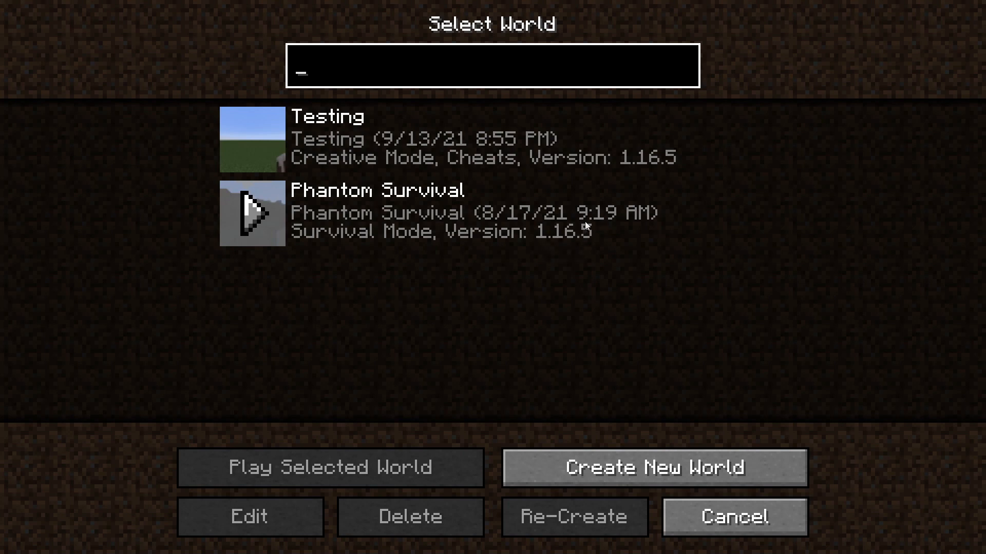
mouse_move(619, 272)
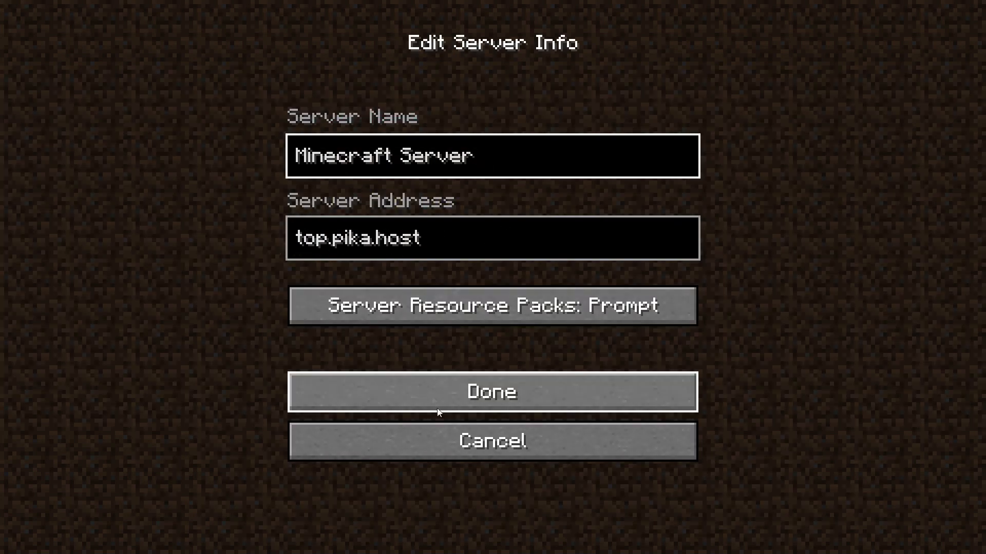
text(superepicgaming.club)
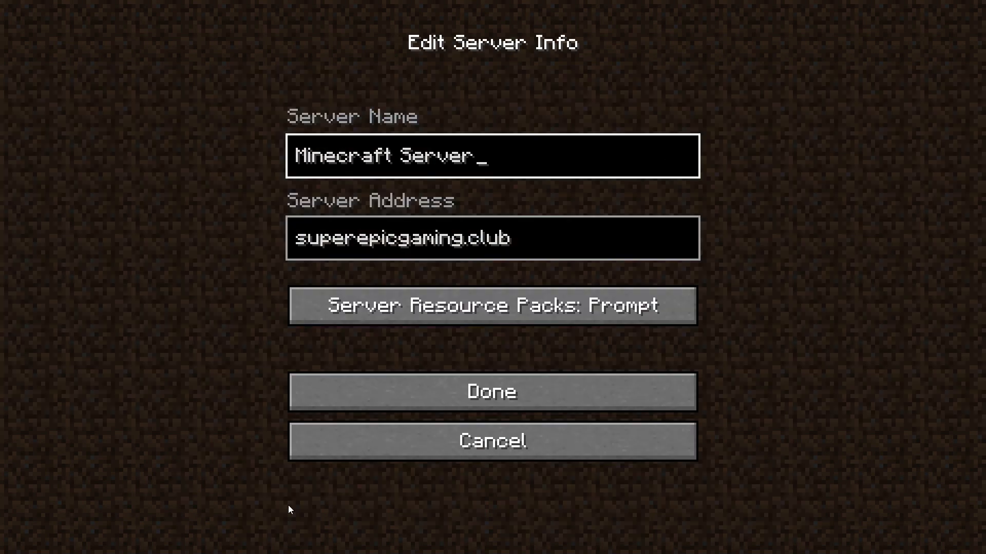
click(490, 392)
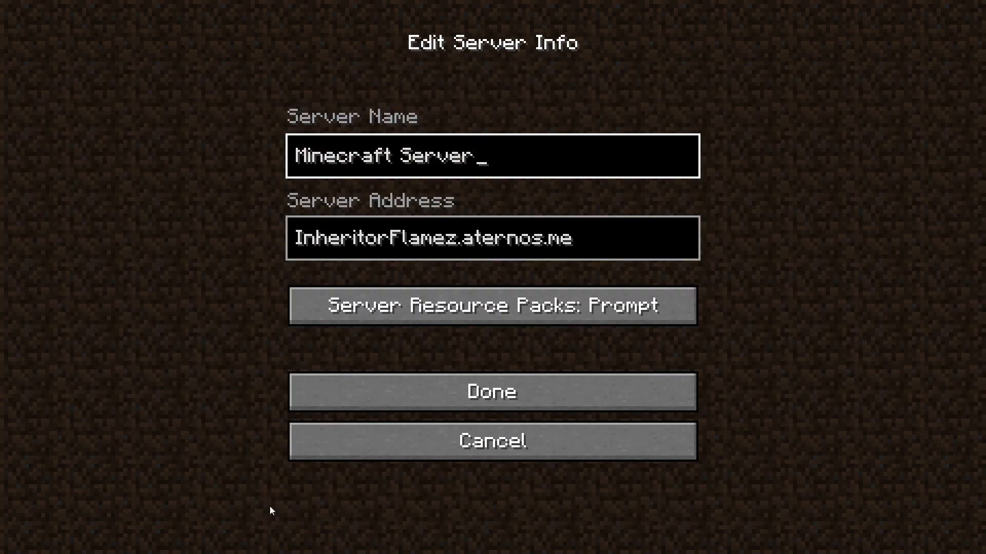
mouse_move(457, 252)
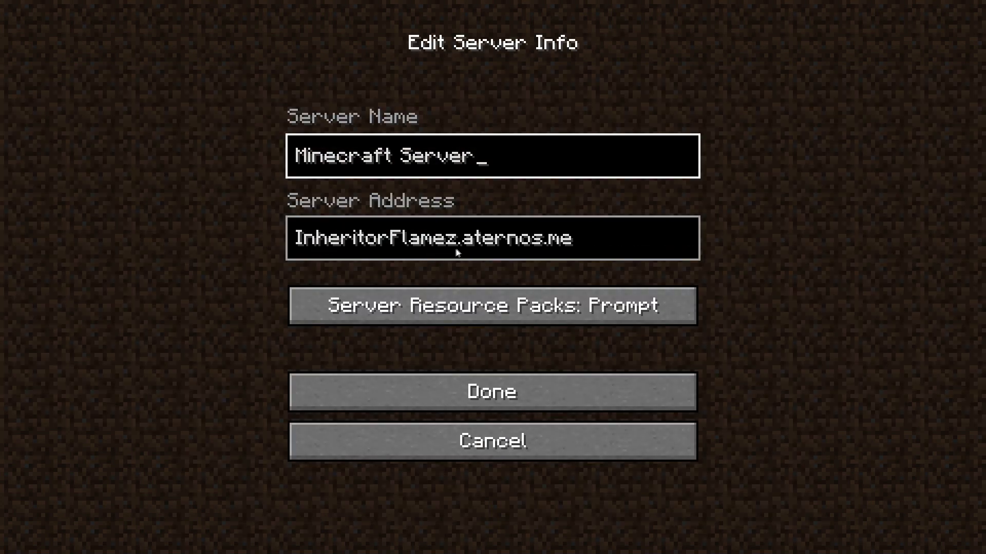
Save the superepicgaming.club server entry.
click(492, 391)
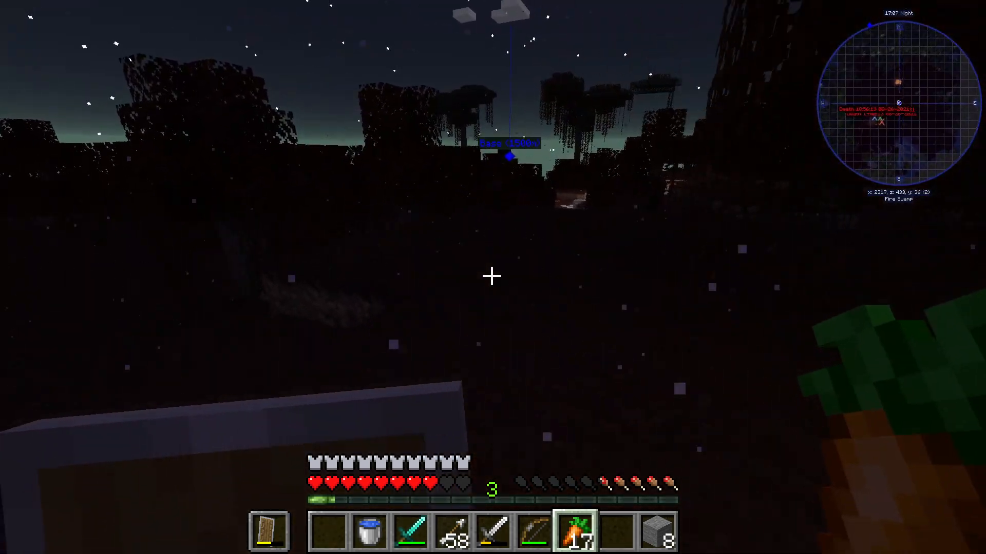
mouse_move(493, 277)
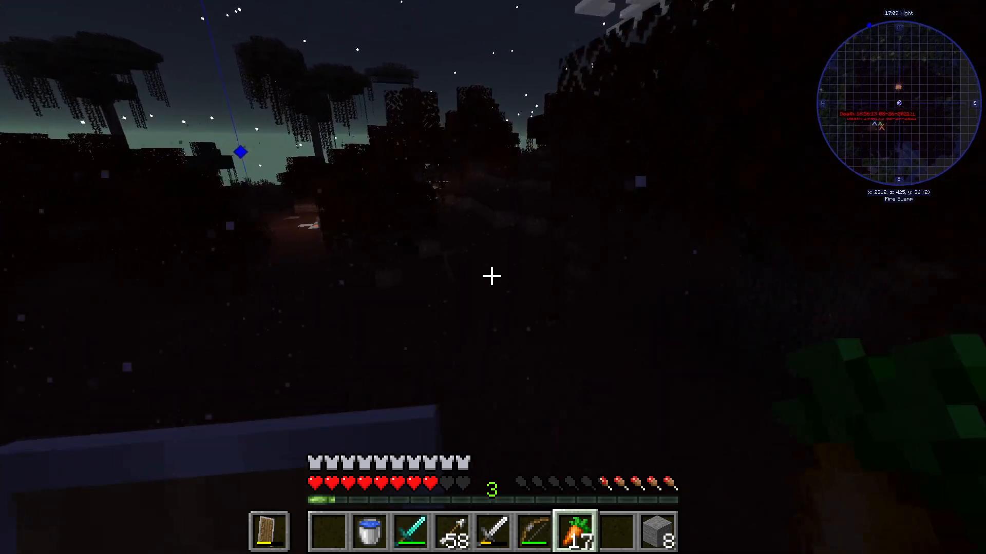